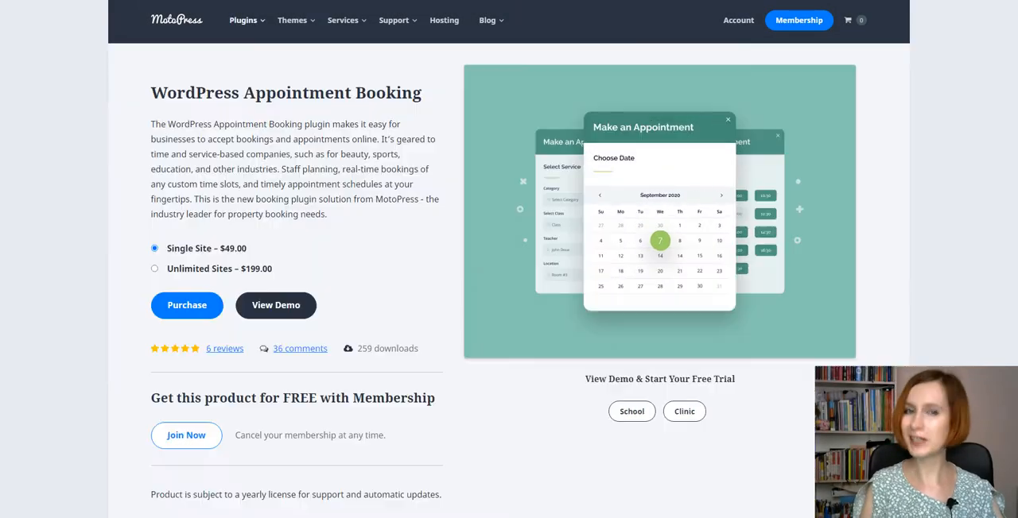
# Step: Add a General eye exam with a chosen employee in the 8:00–9:00 am slot
pyautogui.scroll(-3)
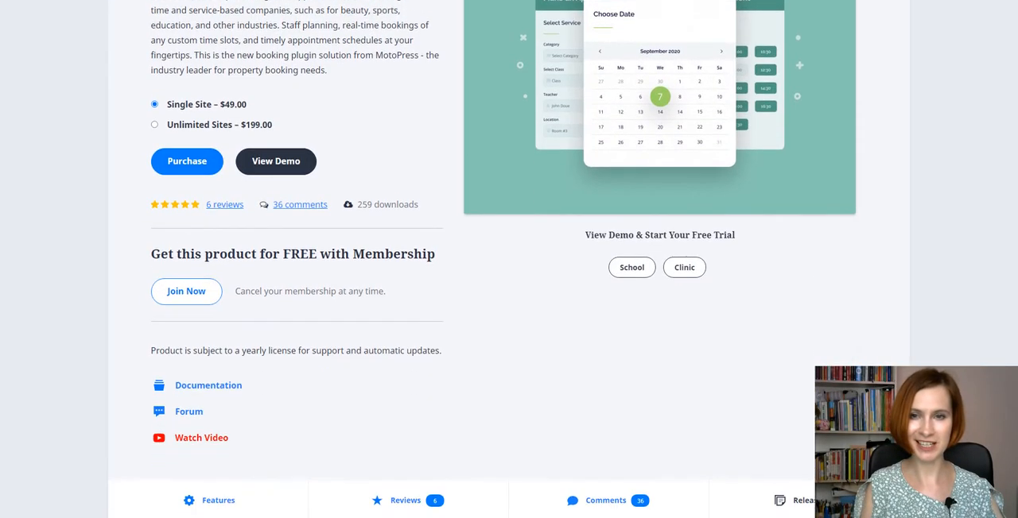
pyautogui.click(803, 500)
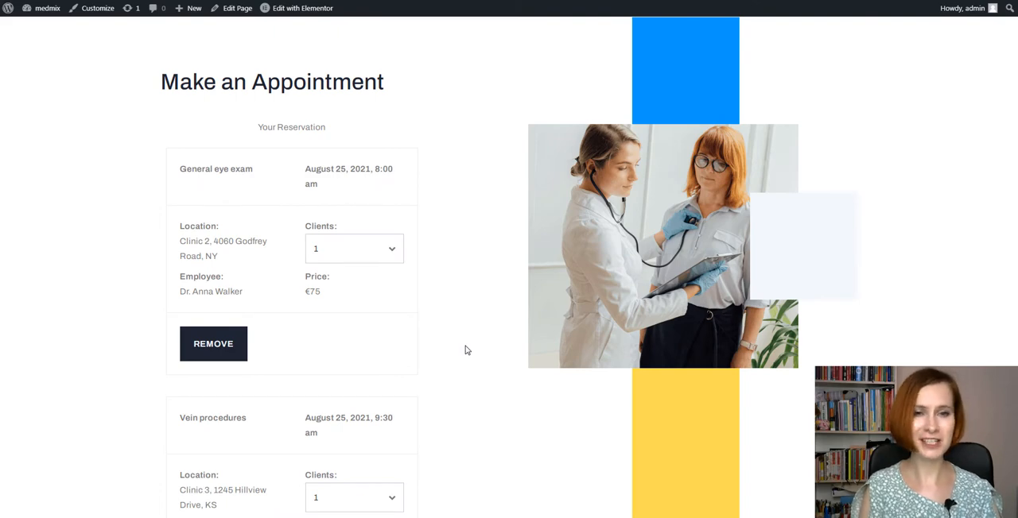
pyautogui.scroll(-3)
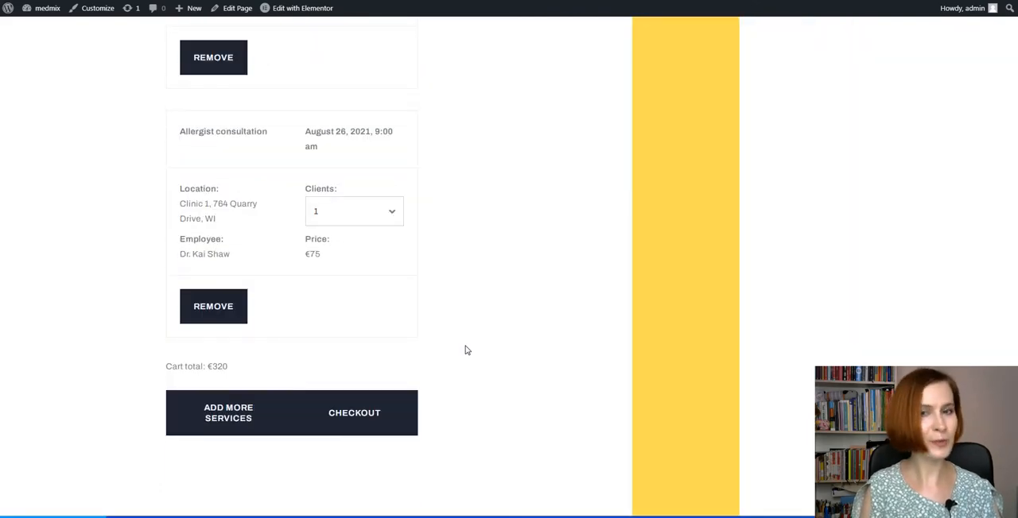
pyautogui.click(354, 413)
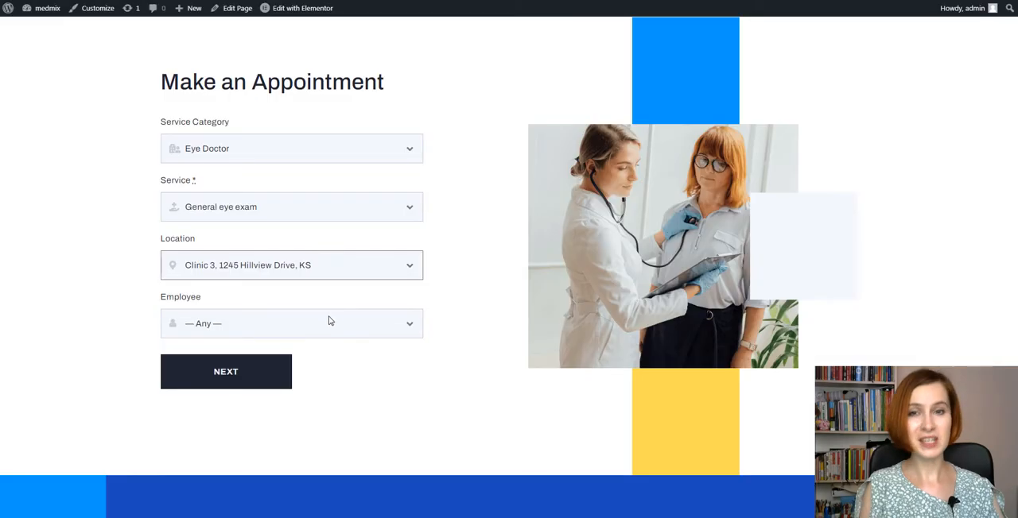
pyautogui.click(291, 323)
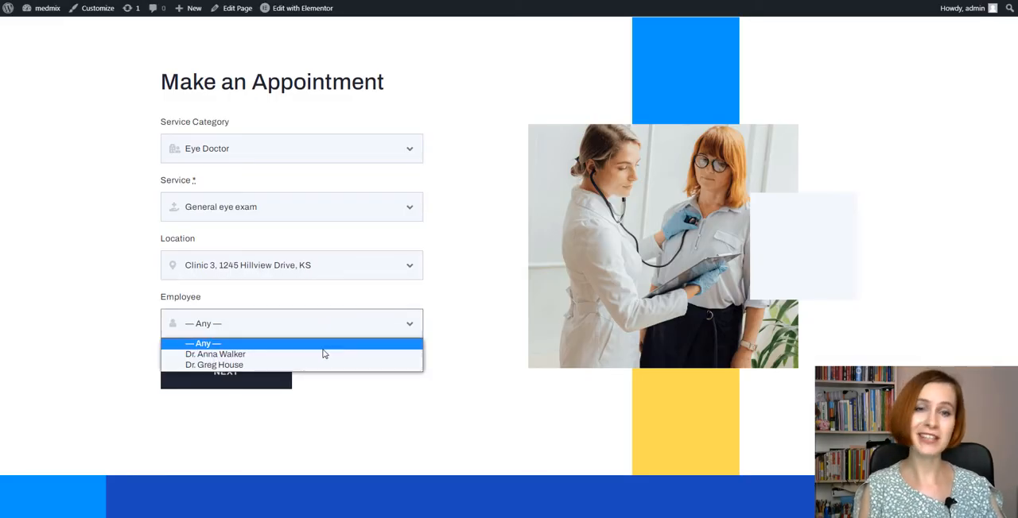
pyautogui.click(203, 343)
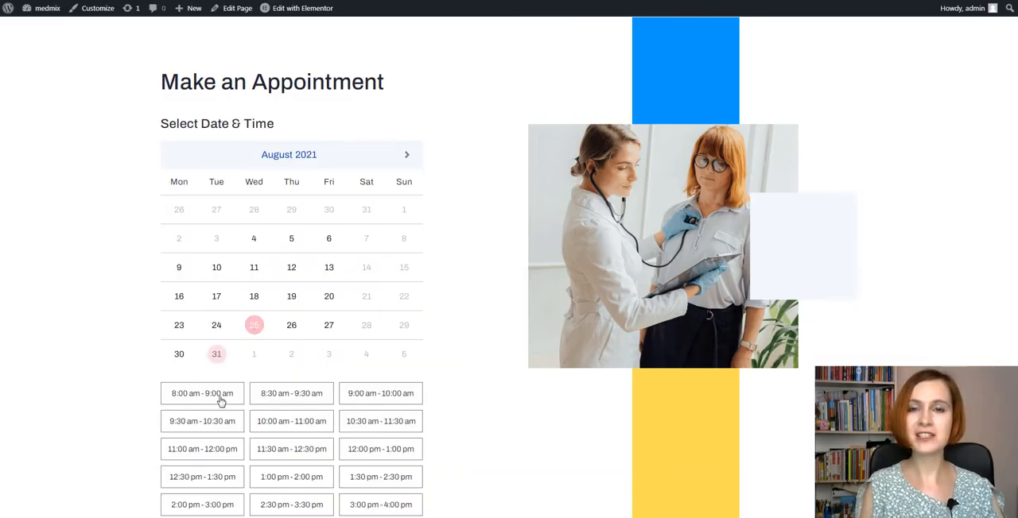
pyautogui.click(202, 394)
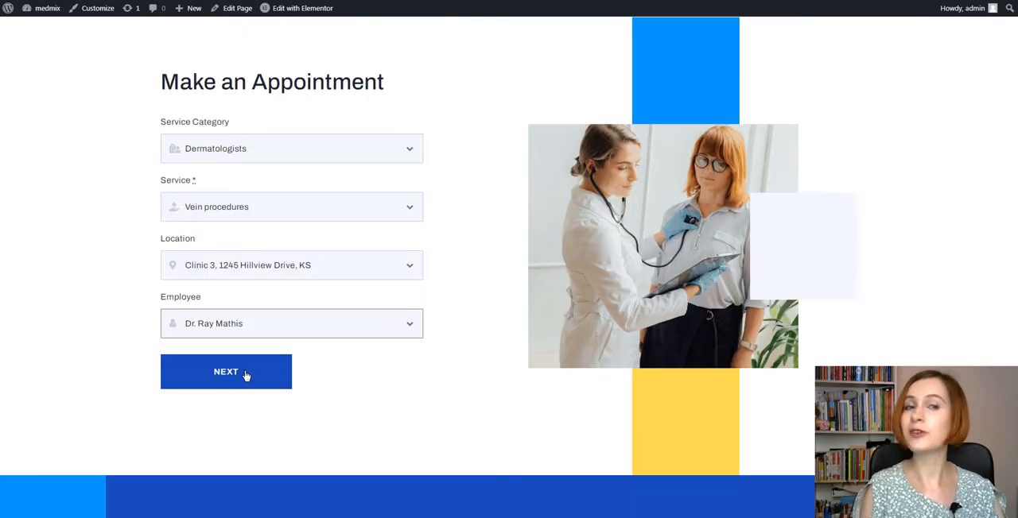
# Step: Book Vein procedures at 9:30 am, then check out and reserve the €320 order
pyautogui.click(226, 371)
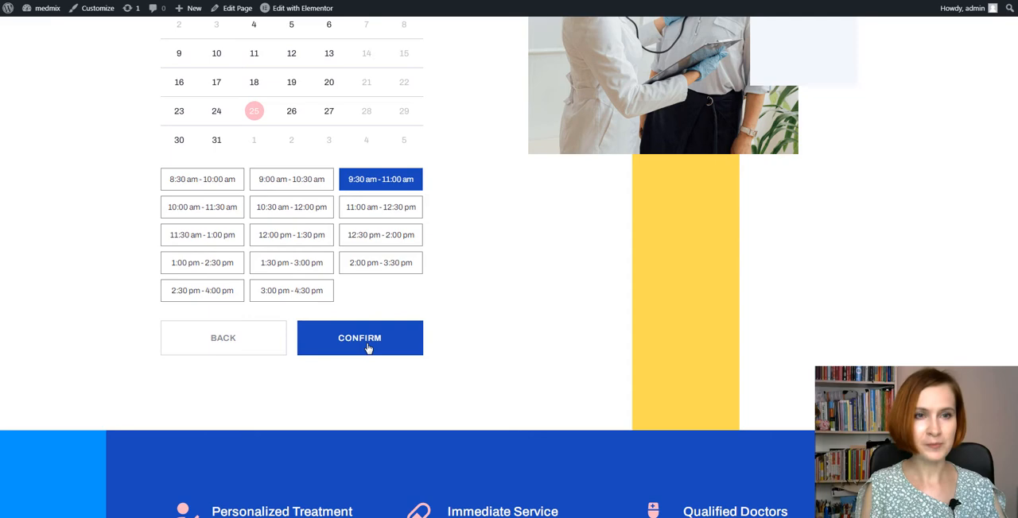
pyautogui.click(360, 338)
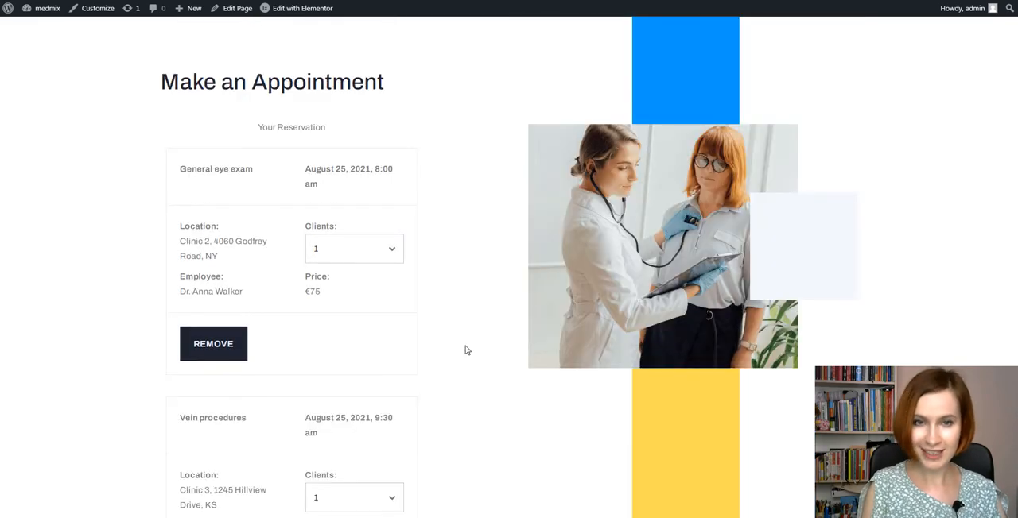
pyautogui.scroll(-3)
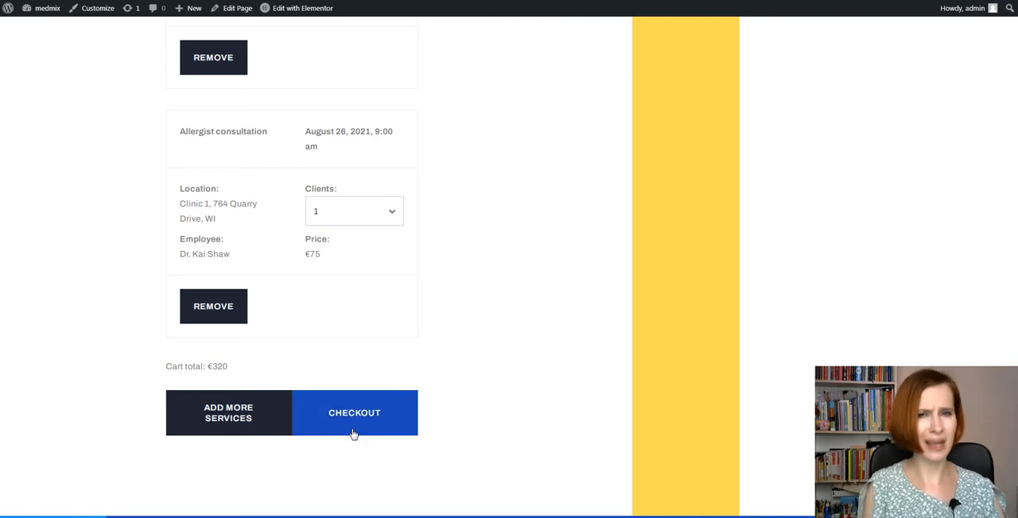
pyautogui.click(354, 413)
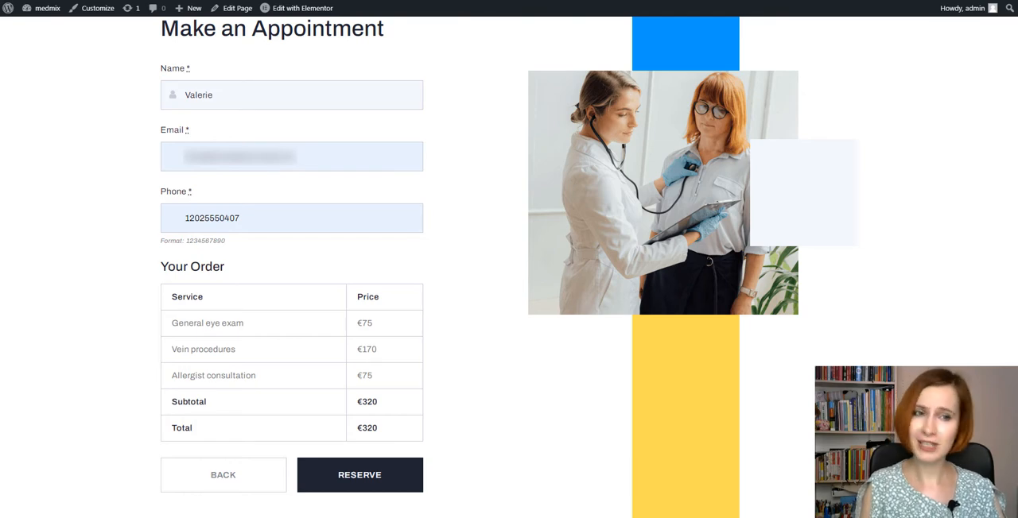
pyautogui.click(360, 474)
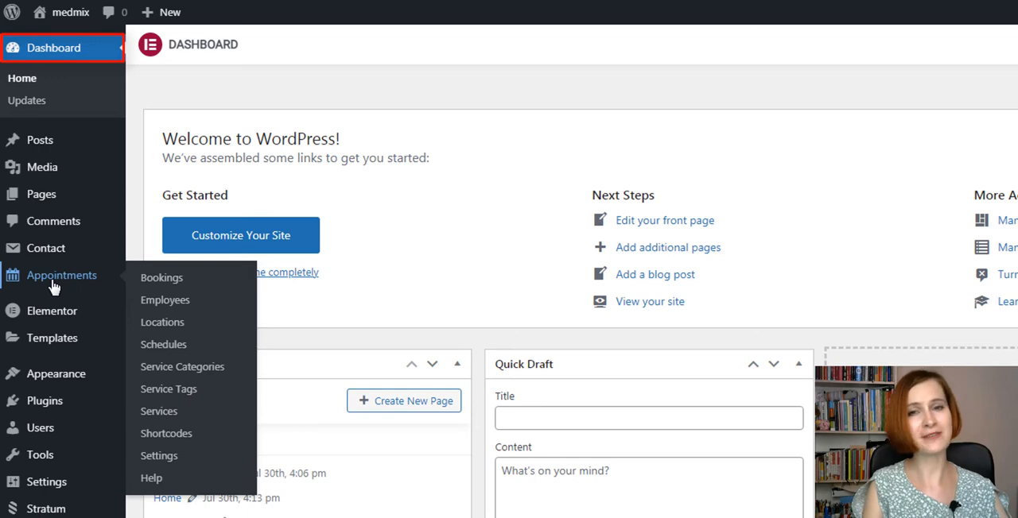
# Step: Review the Appointments Bookings list, then open the plugin's general settings
pyautogui.click(162, 277)
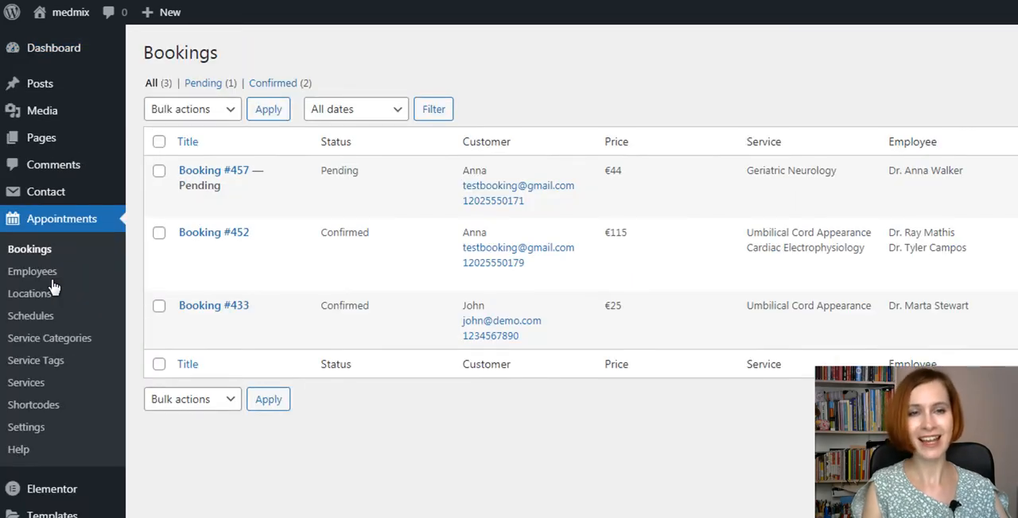
pyautogui.click(26, 427)
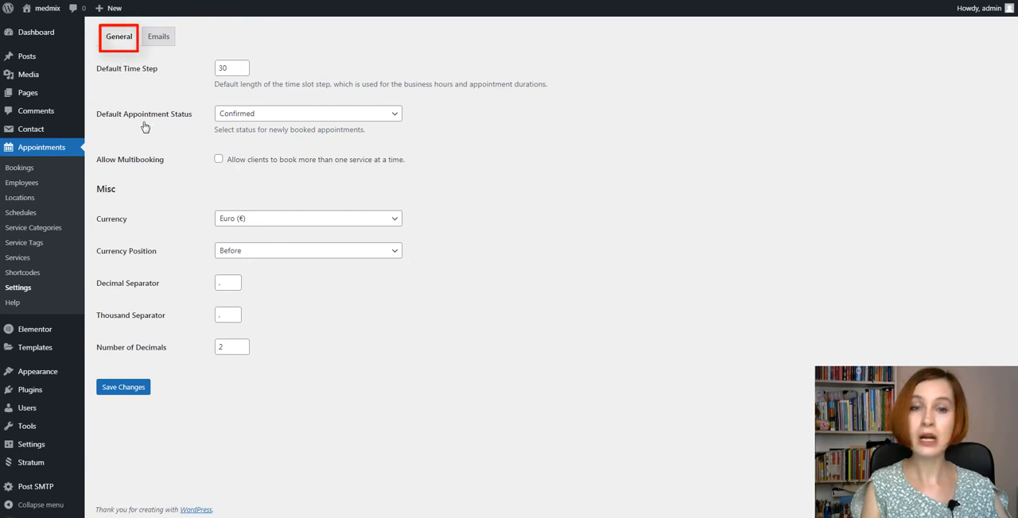
pyautogui.moveTo(100, 176)
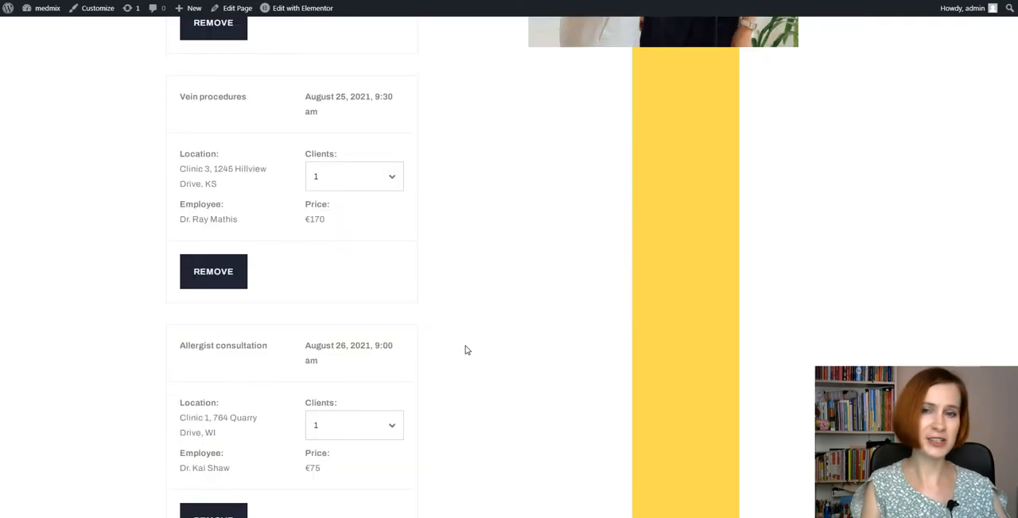
# Step: Scroll through the three-service €320 reservation cart and proceed to Checkout
pyautogui.scroll(-3)
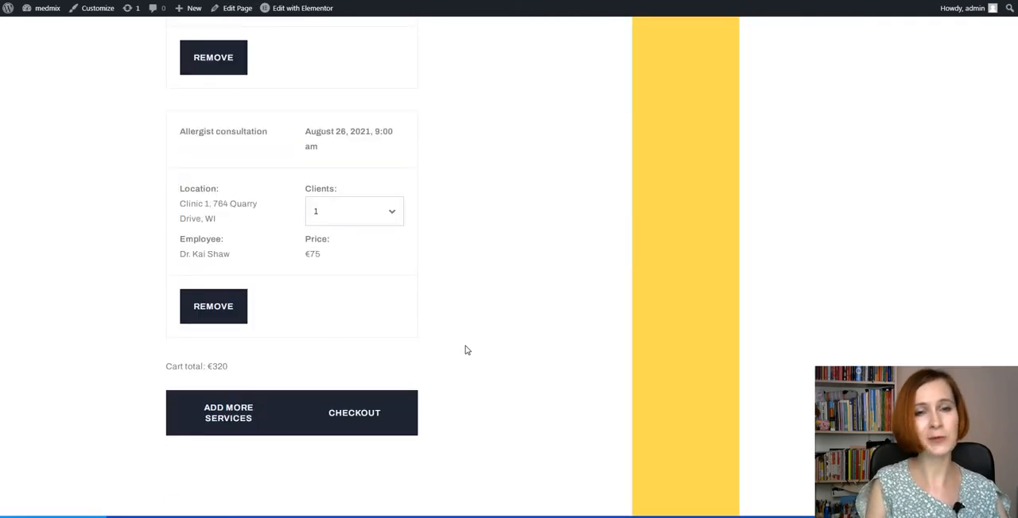
pyautogui.click(354, 413)
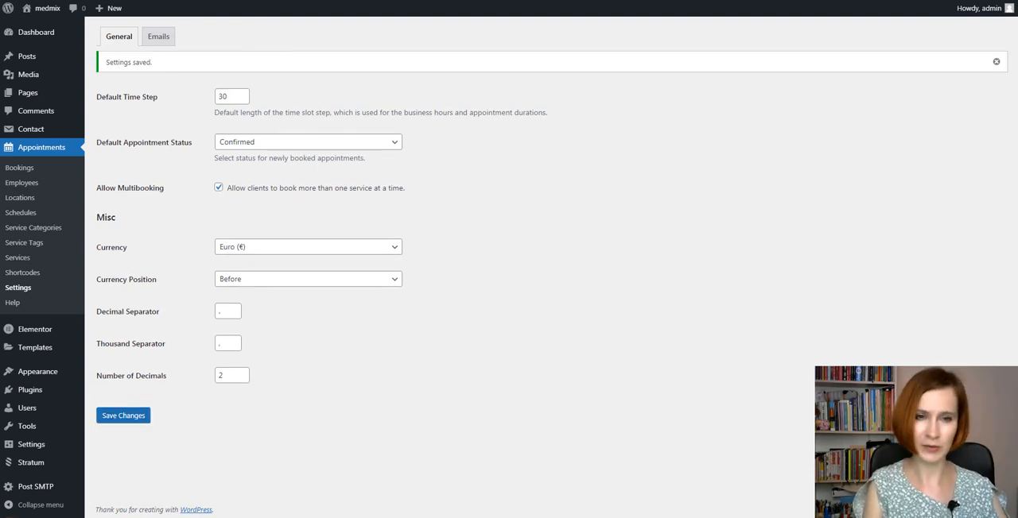
pyautogui.moveTo(158, 36)
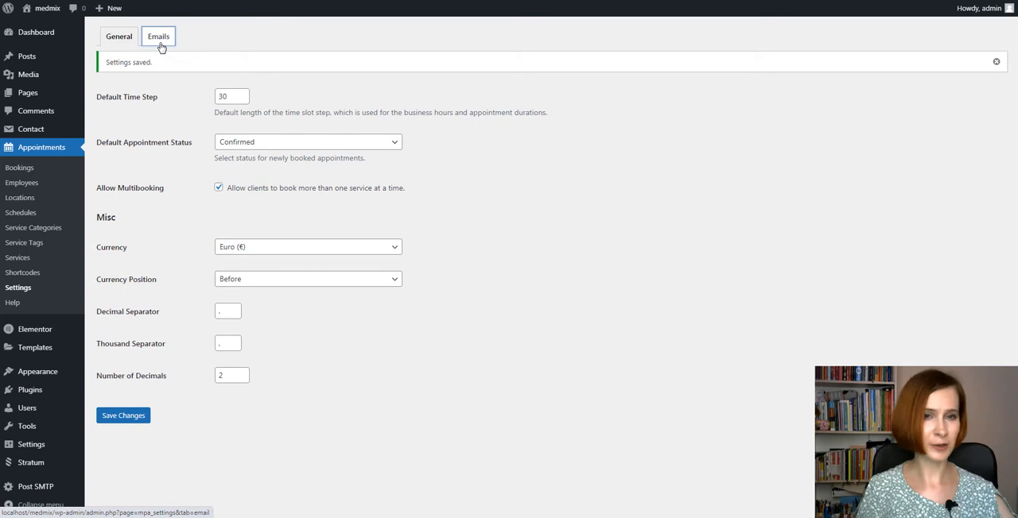
# Step: View the admin and customer New Booking Email settings under the Emails tab
pyautogui.click(158, 36)
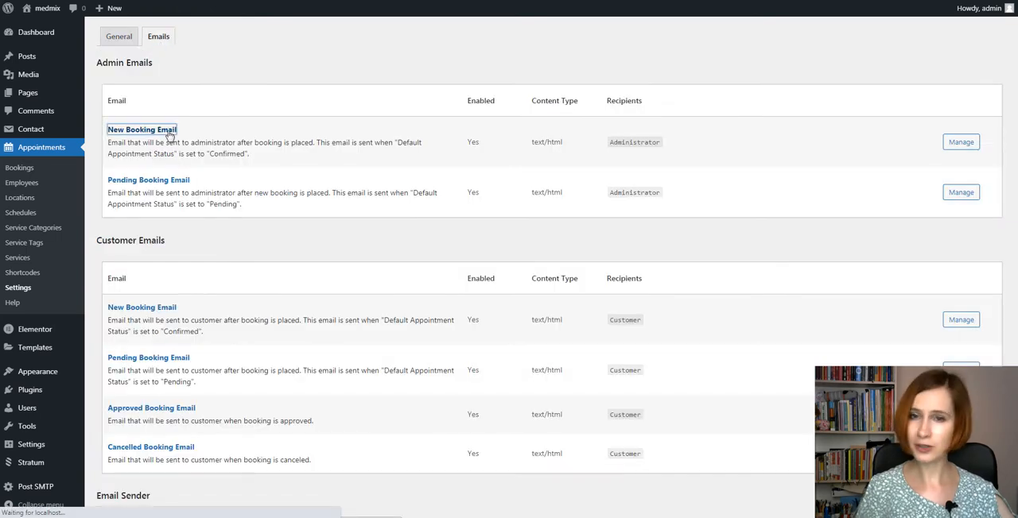
pyautogui.click(142, 129)
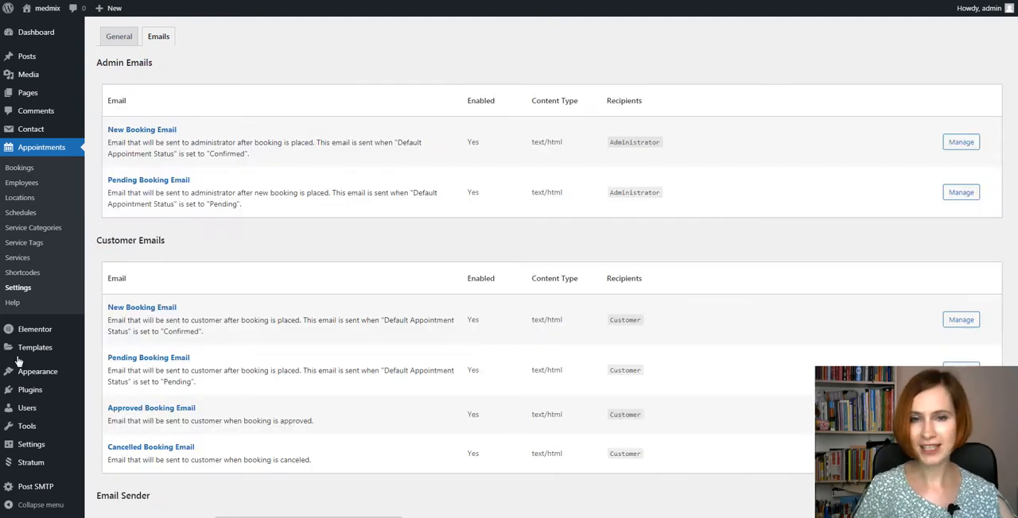
pyautogui.moveTo(142, 307)
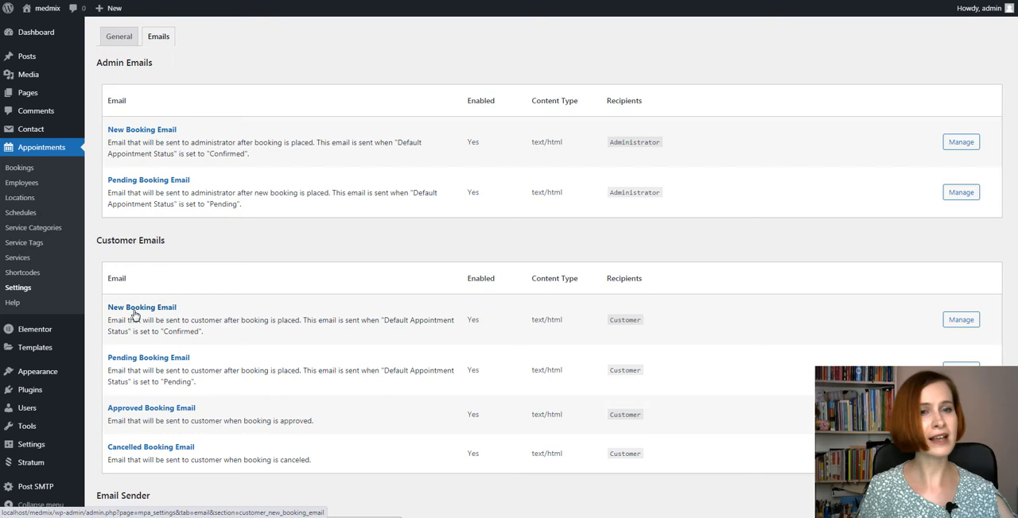
pyautogui.click(142, 307)
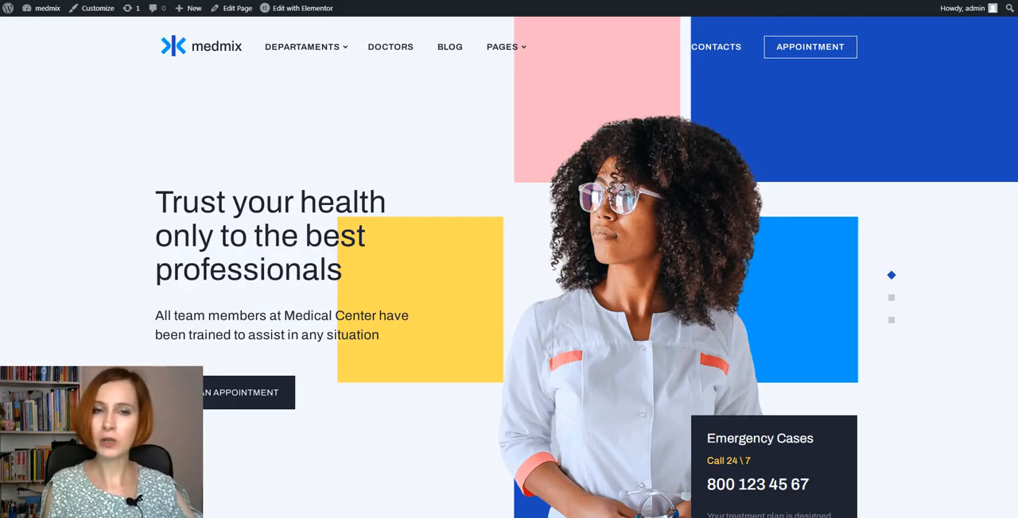
# Step: Book Dental Check-Ups (General Dentistry) on August 16, 8:30–9:00 am
pyautogui.click(891, 298)
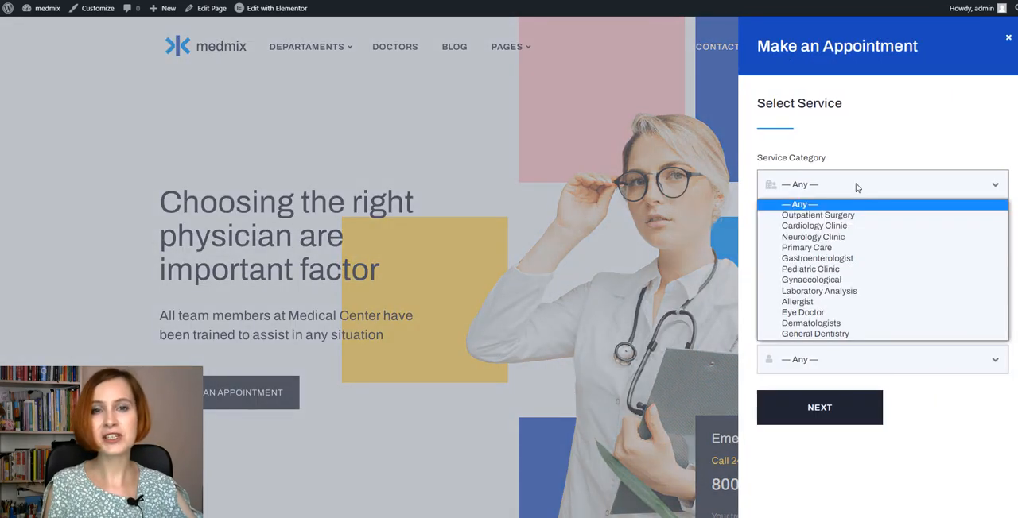
pyautogui.click(815, 334)
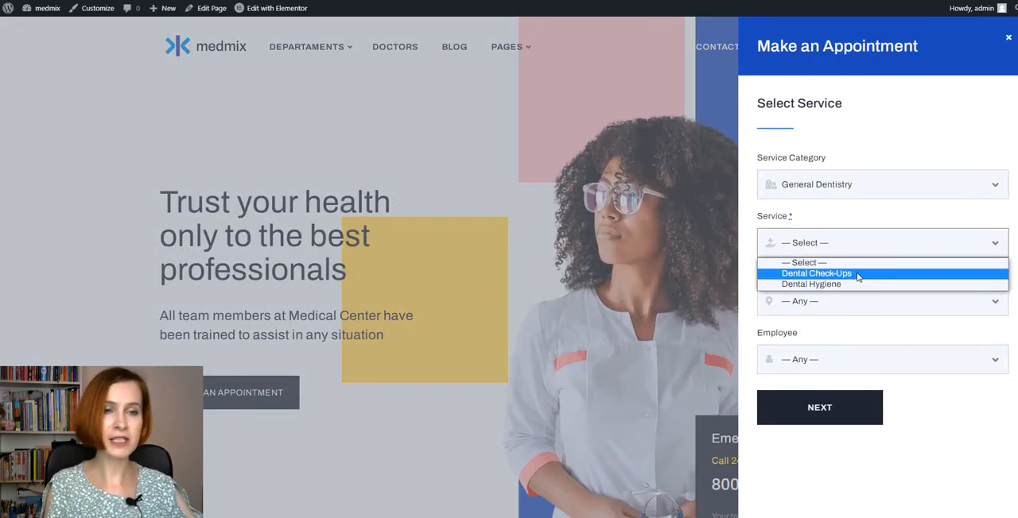
pyautogui.click(816, 274)
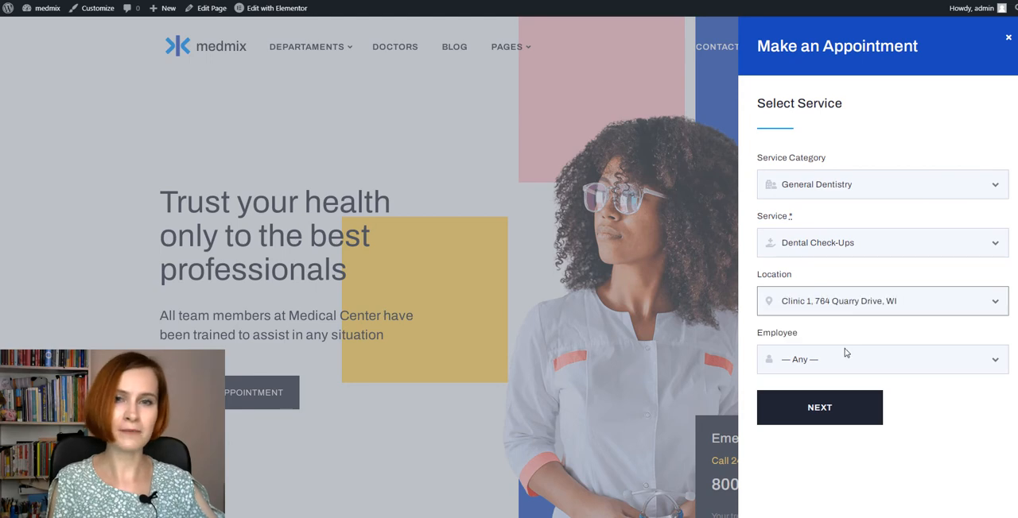
pyautogui.click(819, 407)
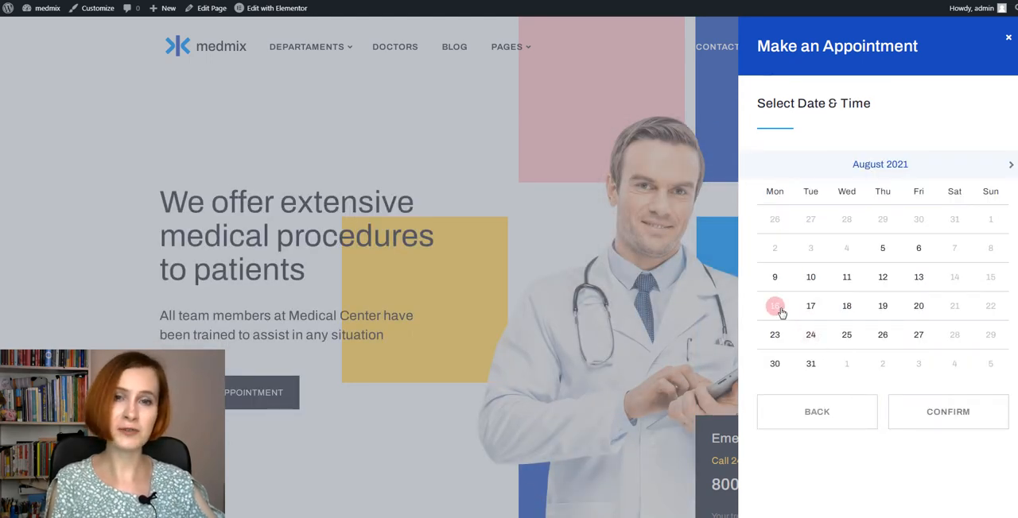
pyautogui.click(773, 305)
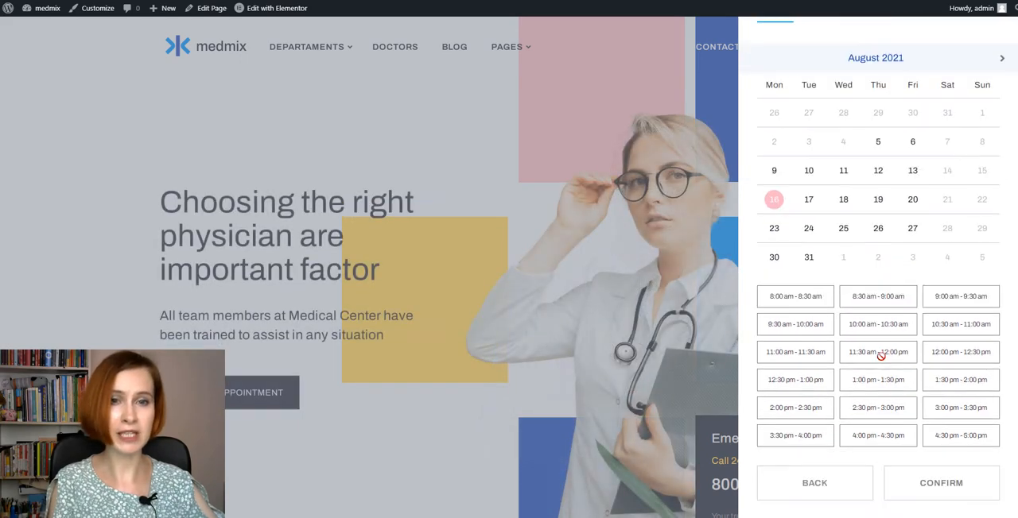
pyautogui.click(878, 296)
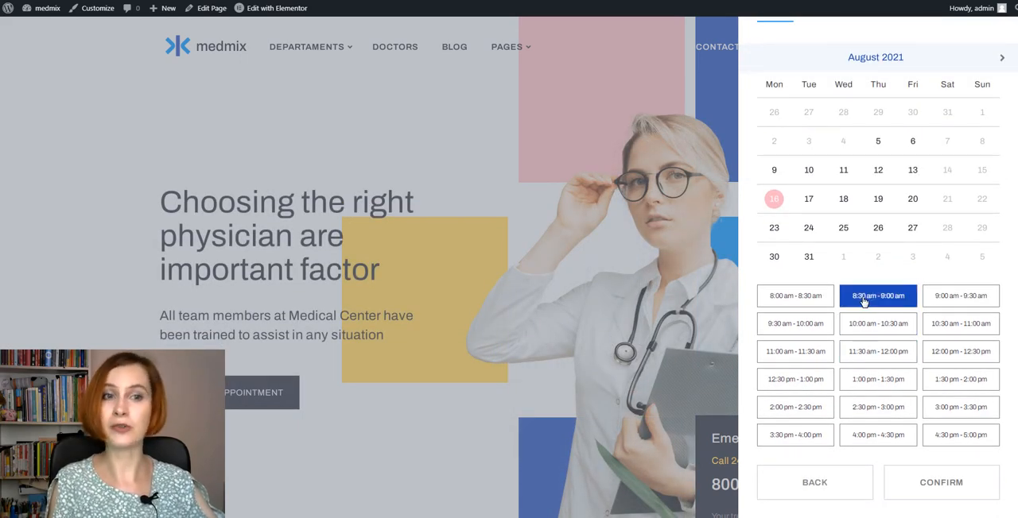
pyautogui.moveTo(942, 482)
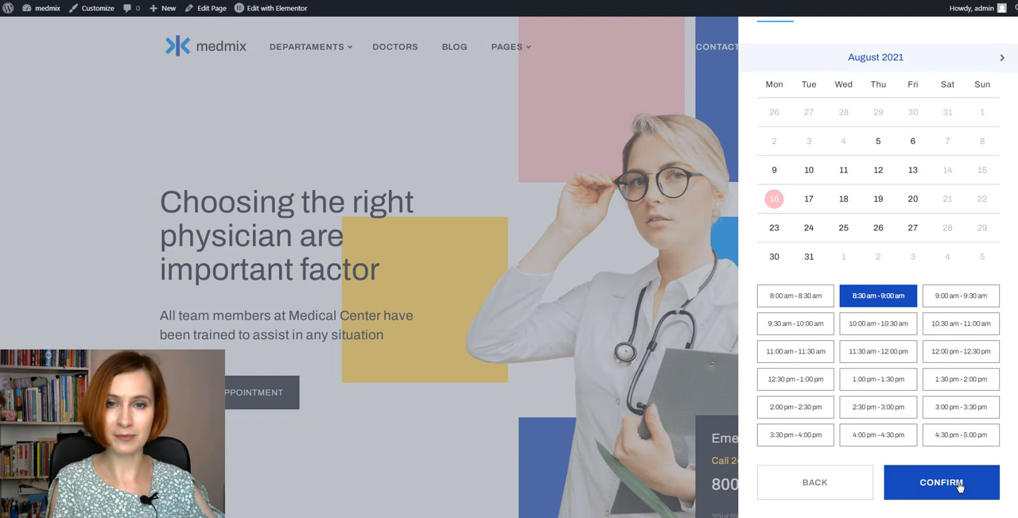
pyautogui.click(941, 482)
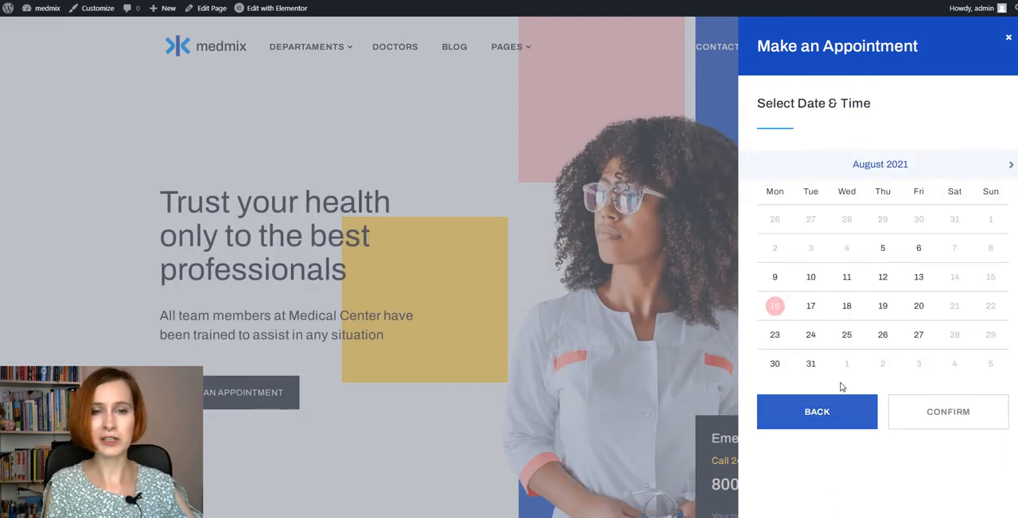
# Step: Add the eye exam on August 16, remove Vein procedures, and recheck the €217 cart
pyautogui.click(775, 306)
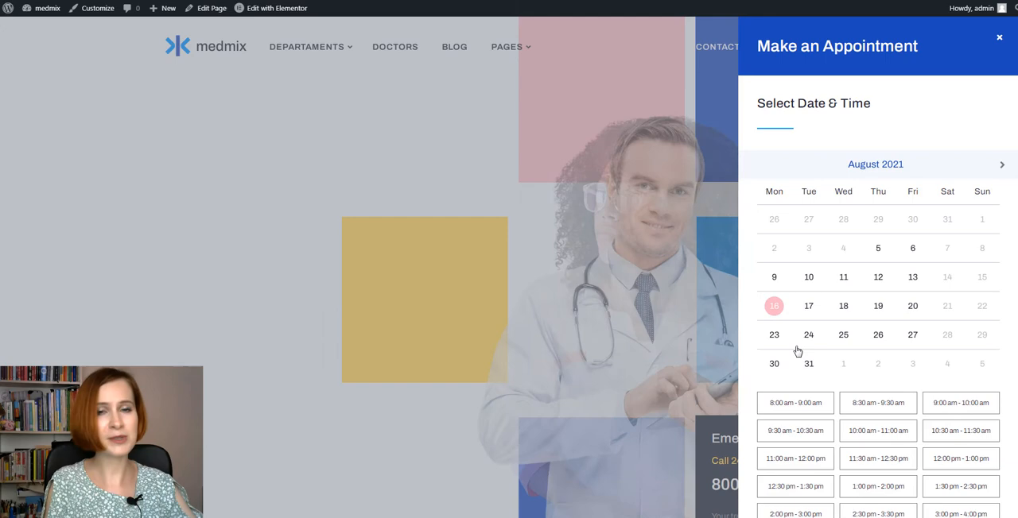
pyautogui.click(877, 430)
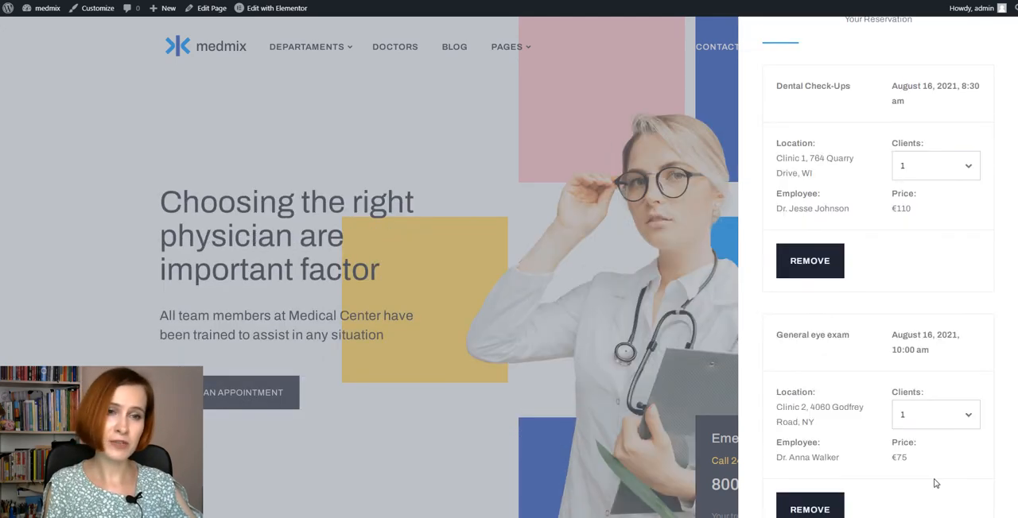
pyautogui.scroll(-3)
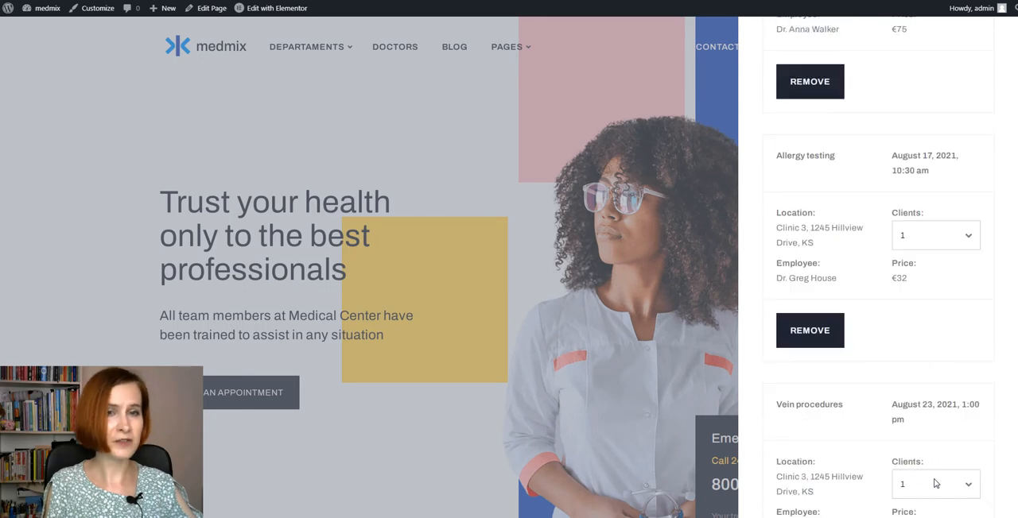
pyautogui.scroll(-3)
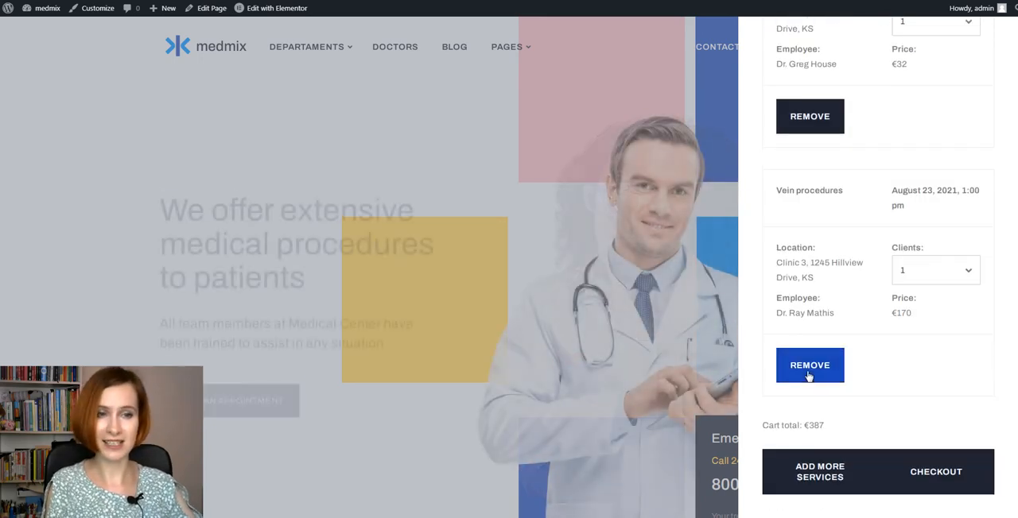
pyautogui.click(809, 365)
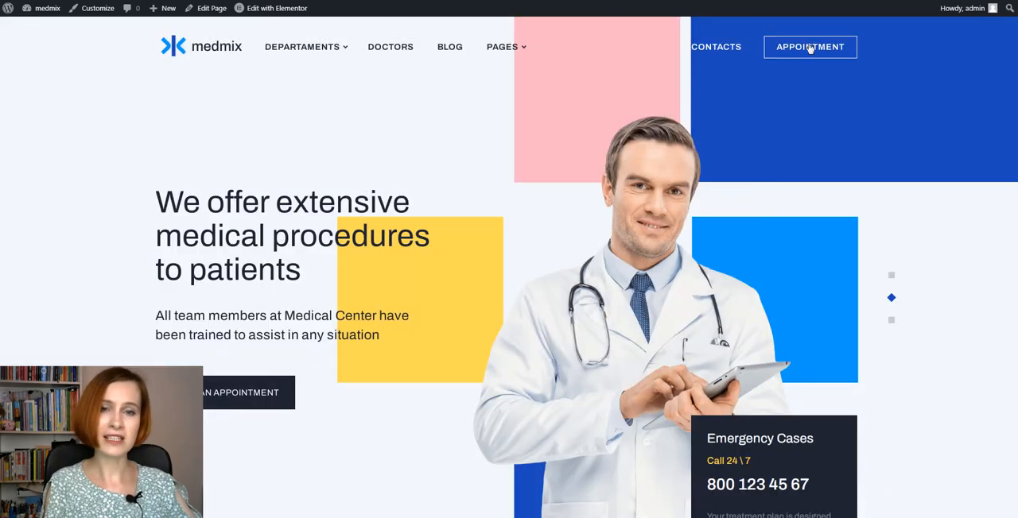
pyautogui.click(809, 46)
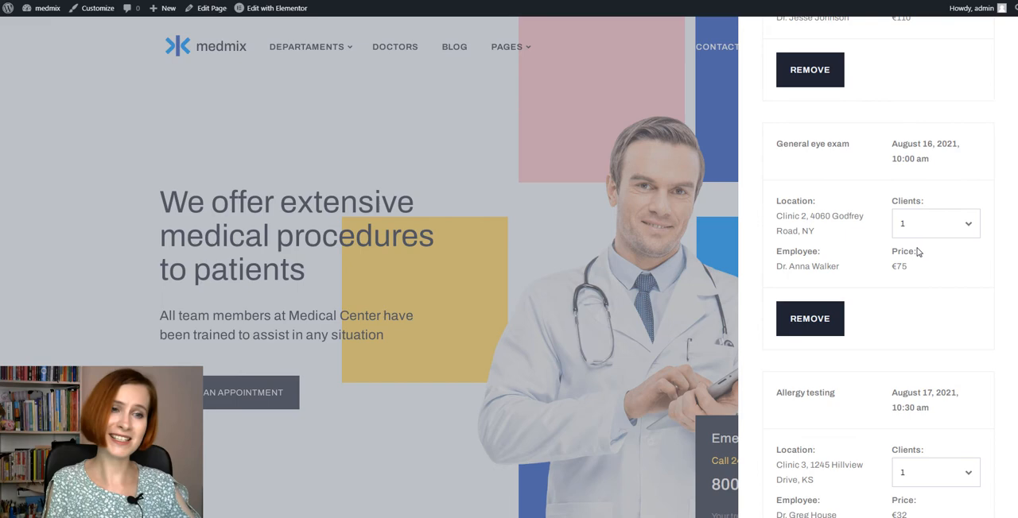
pyautogui.scroll(-3)
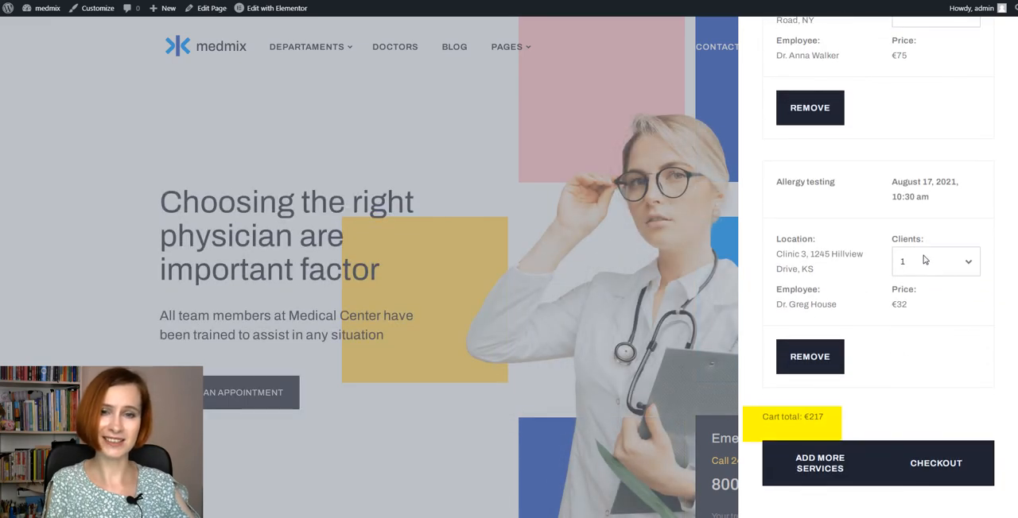
pyautogui.moveTo(935, 463)
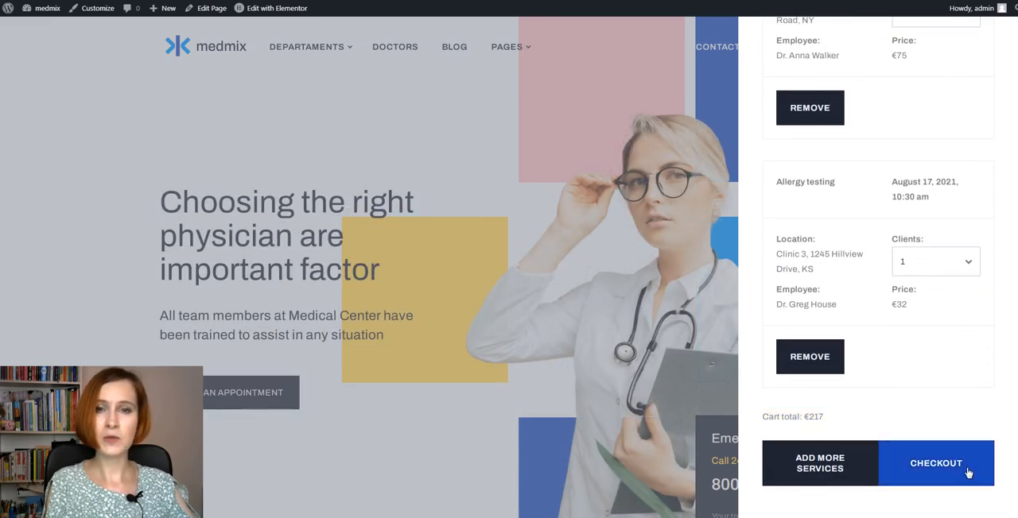
# Step: Check out with the client's name, email and phone, and reserve the €217 order
pyautogui.click(935, 463)
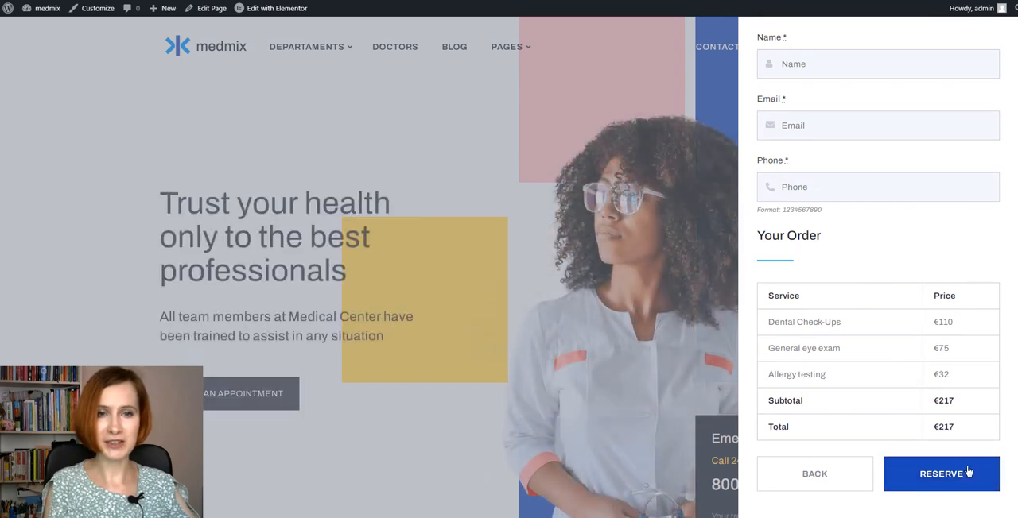
pyautogui.moveTo(977, 300)
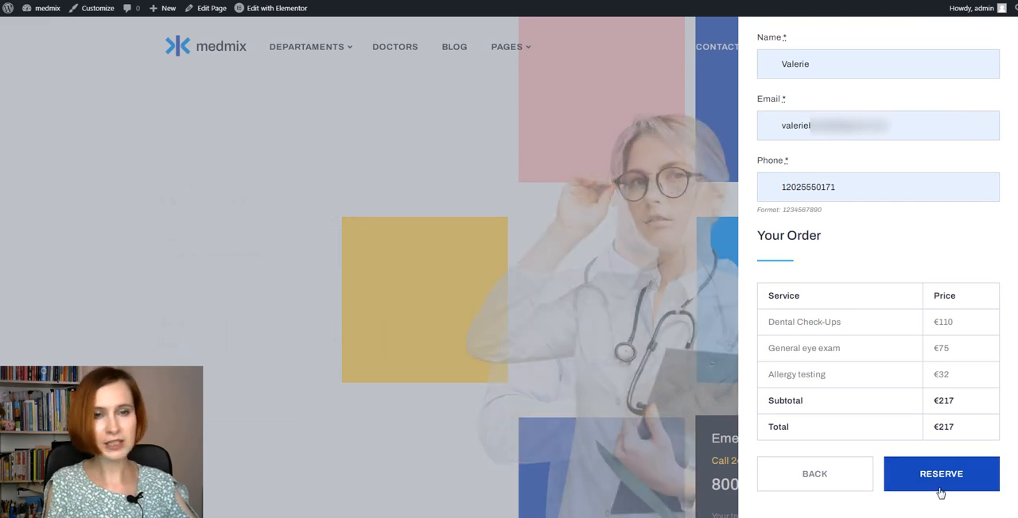
pyautogui.click(941, 474)
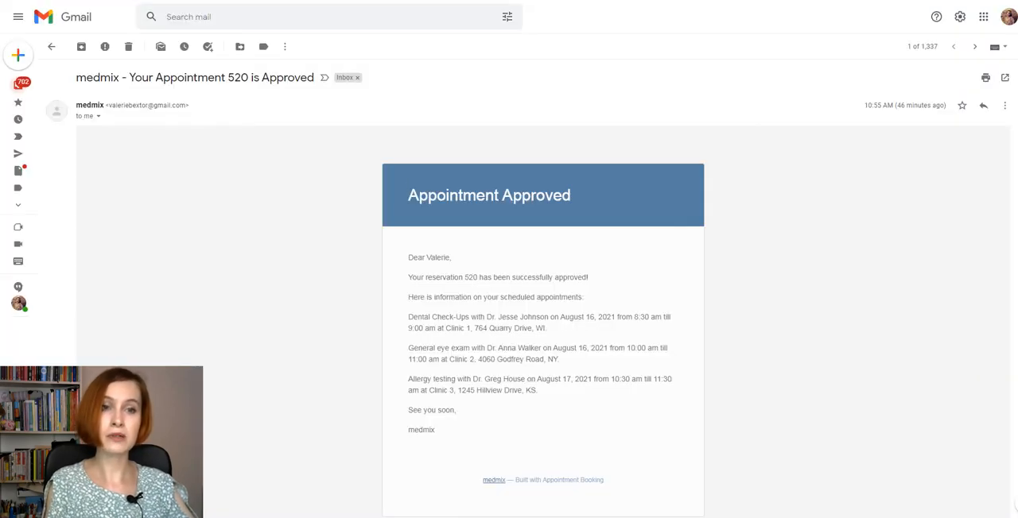
# Step: Scroll through the Appointment 520 approval and administrator emails listing three appointments
pyautogui.scroll(-3)
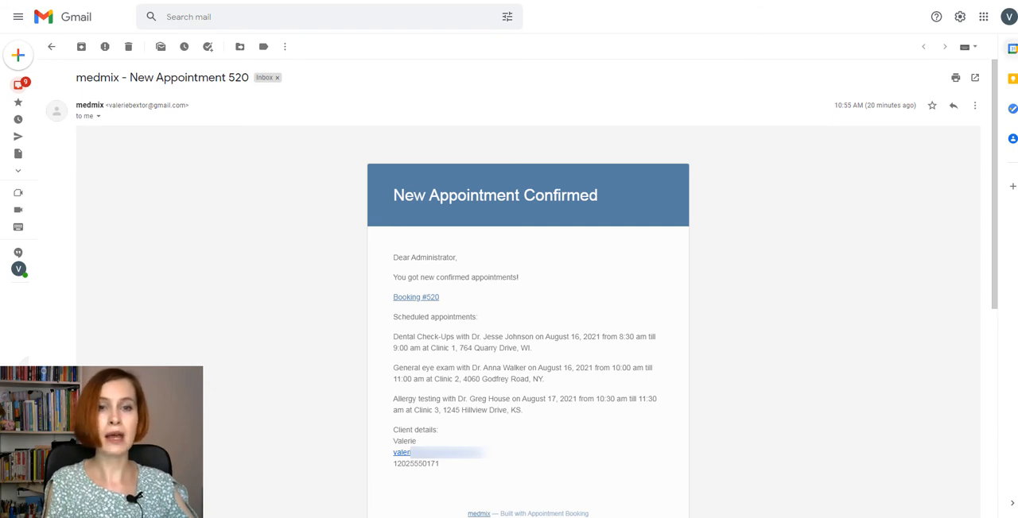
pyautogui.scroll(-3)
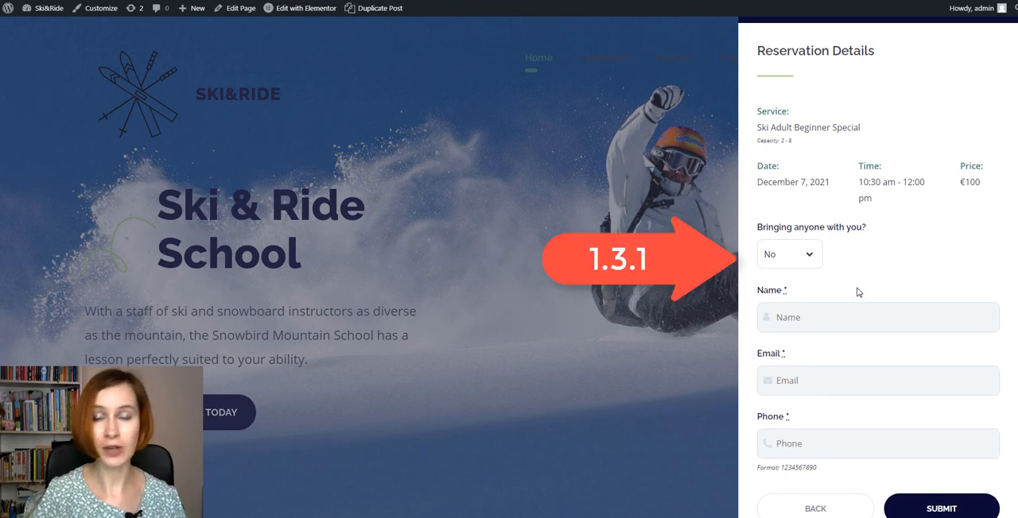
pyautogui.moveTo(807, 152)
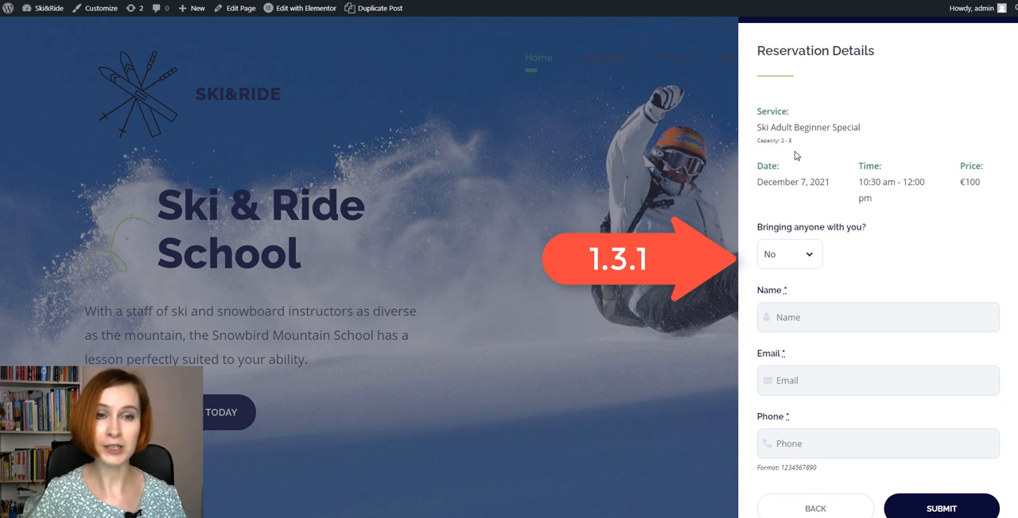
# Step: Choose 2 extra persons on the ski form and keep the eye exam client count at 1
pyautogui.click(787, 253)
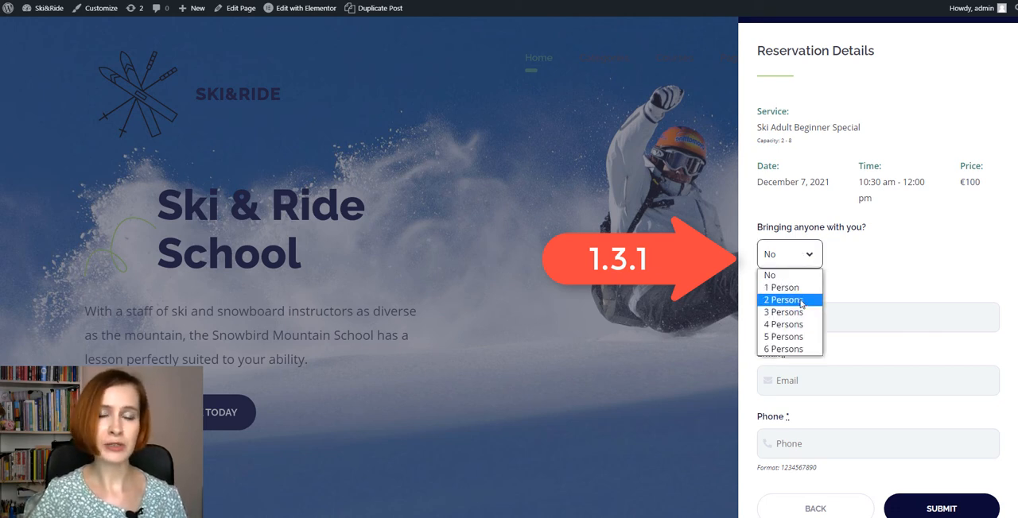
pyautogui.click(784, 299)
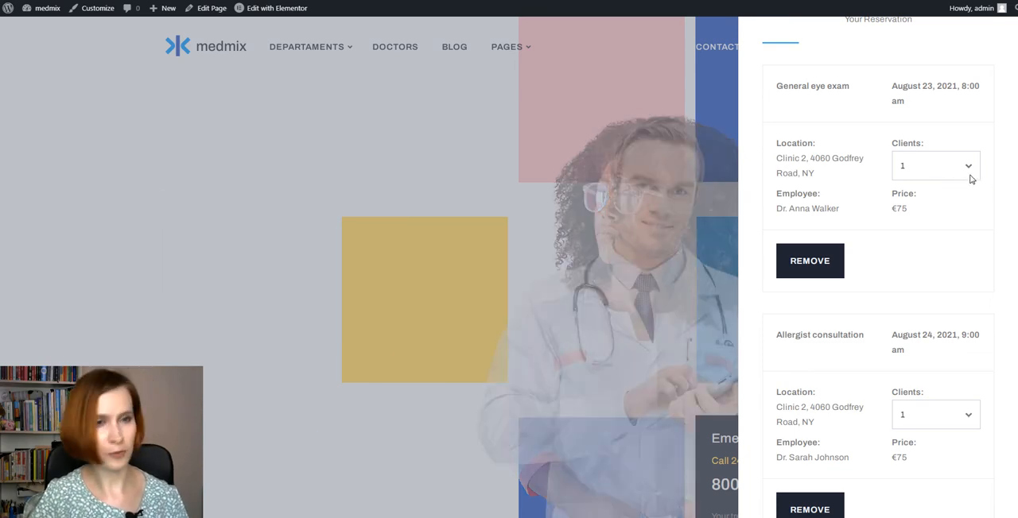
pyautogui.click(935, 165)
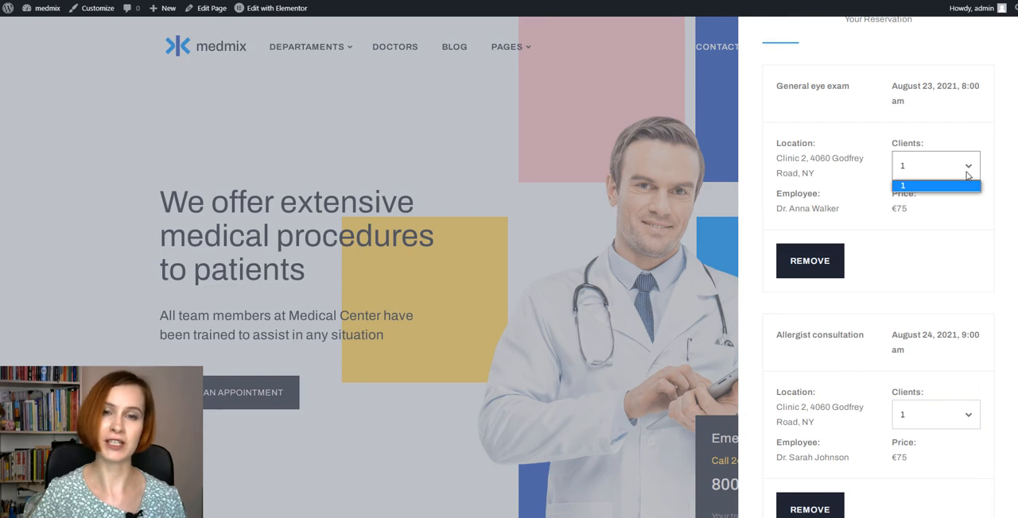
pyautogui.click(934, 185)
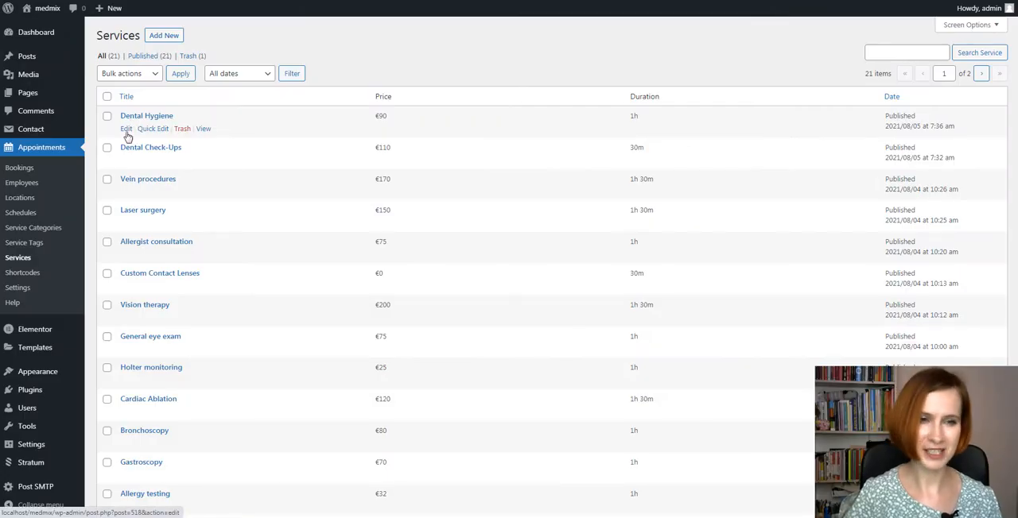
# Step: Edit Dental Hygiene and scroll to its price, duration and buffer settings
pyautogui.click(126, 128)
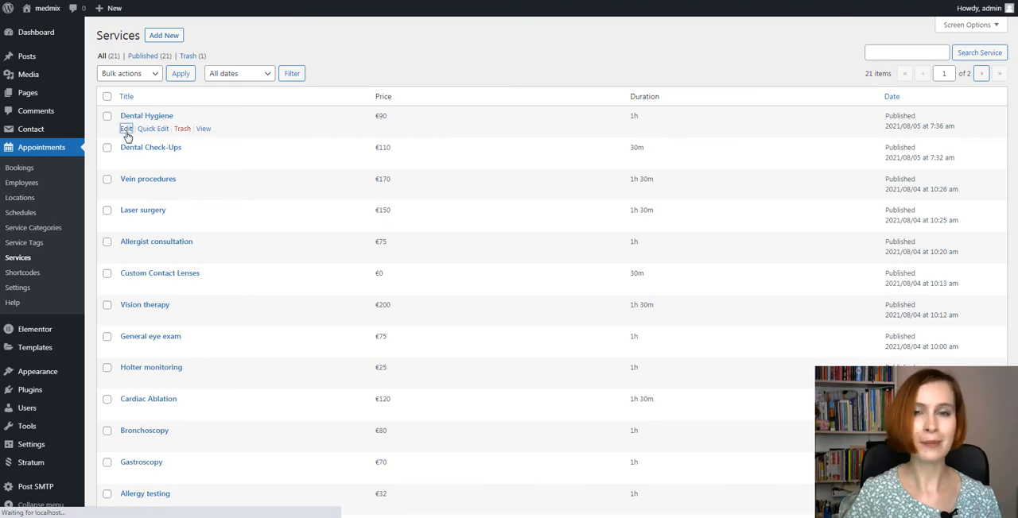
pyautogui.click(126, 128)
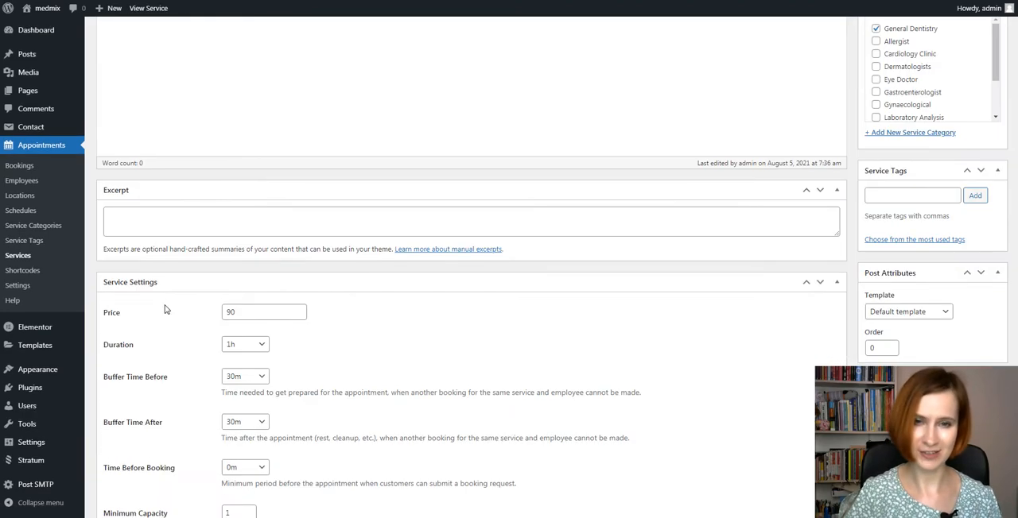
pyautogui.scroll(-3)
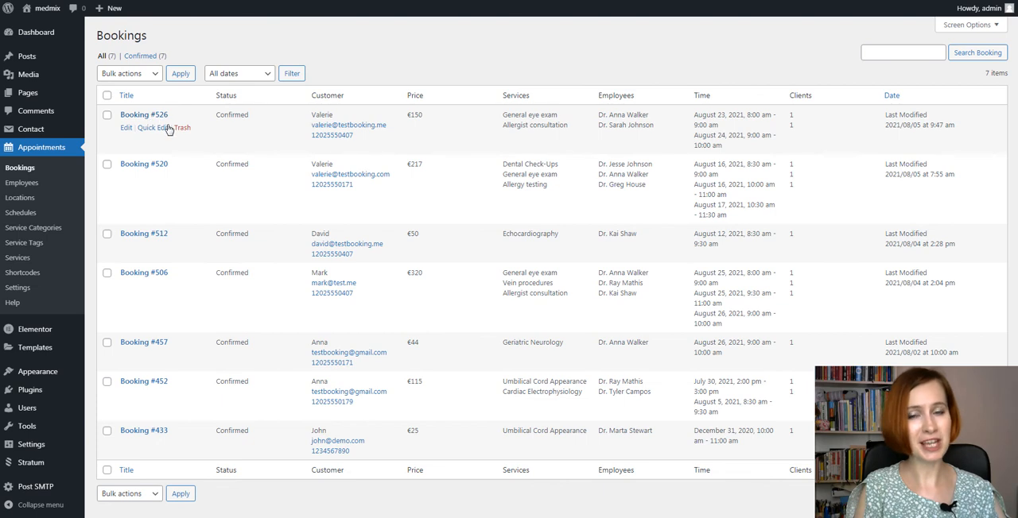
pyautogui.moveTo(159, 169)
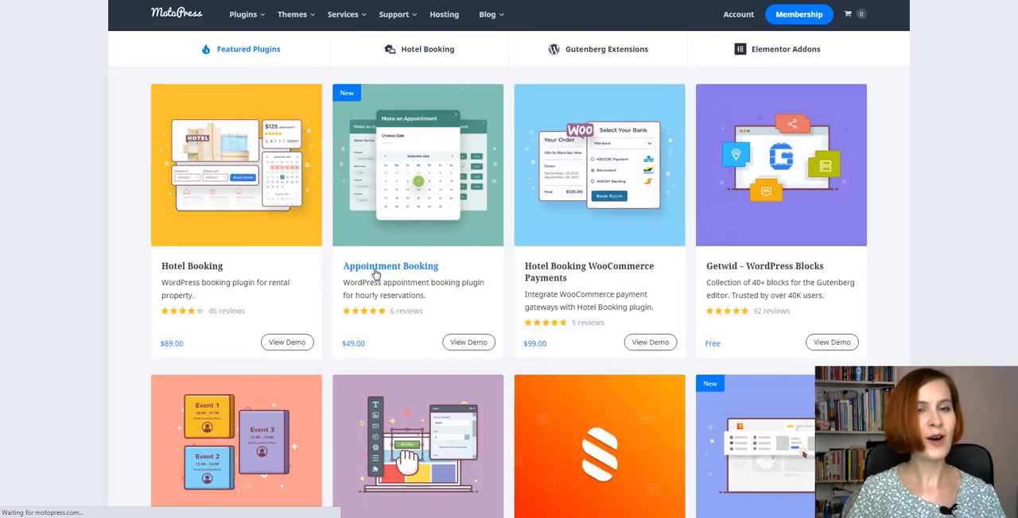
# Step: Open the Appointment Booking plugin page and scroll through its pricing and demo options
pyautogui.click(390, 265)
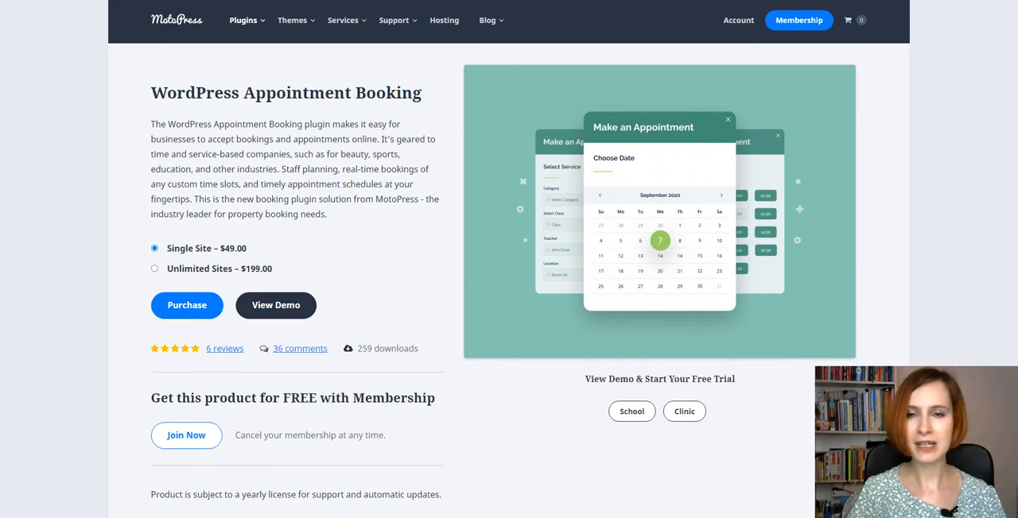
pyautogui.scroll(-3)
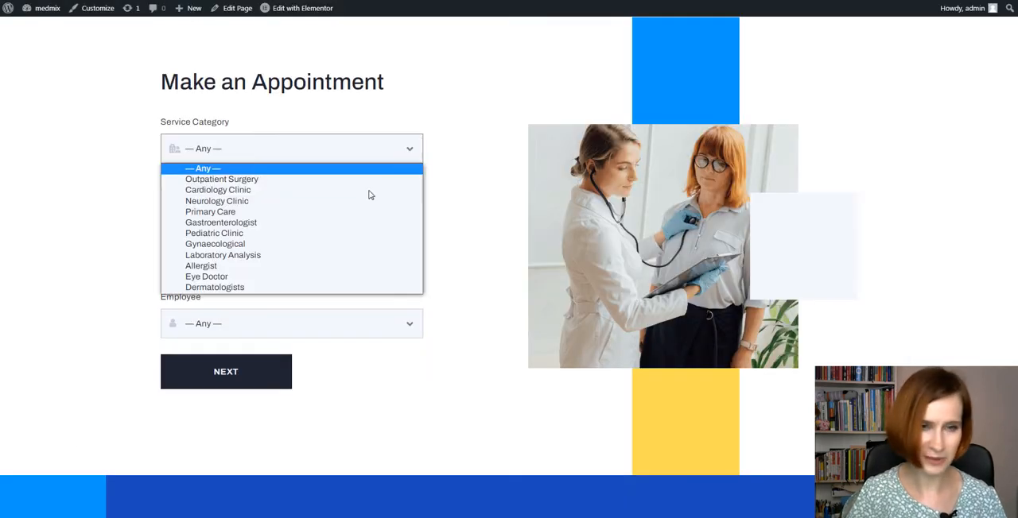
pyautogui.click(206, 276)
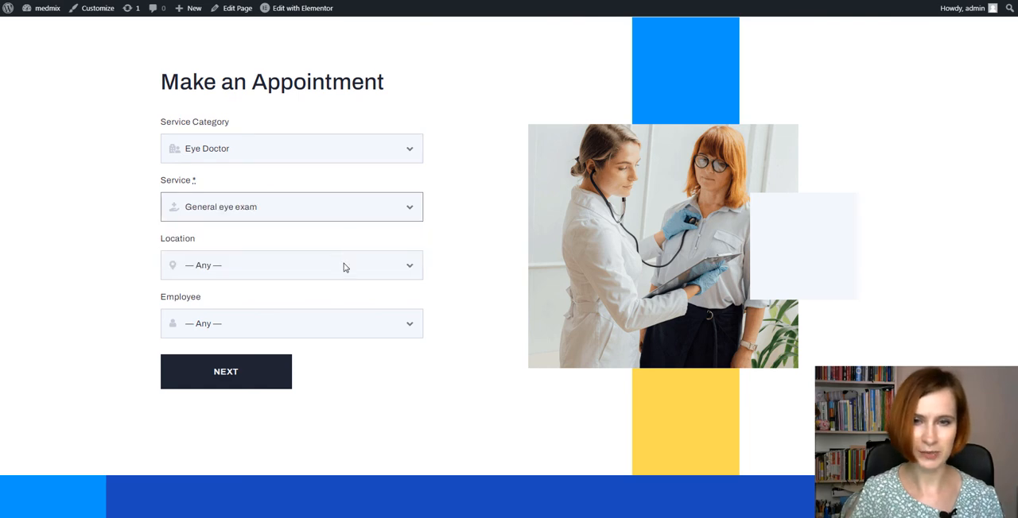
pyautogui.click(291, 324)
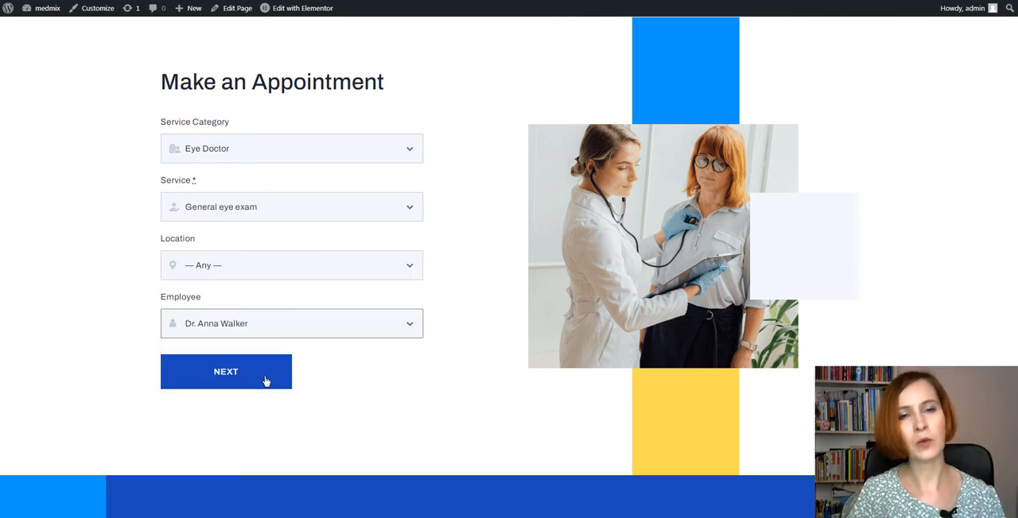
pyautogui.click(226, 371)
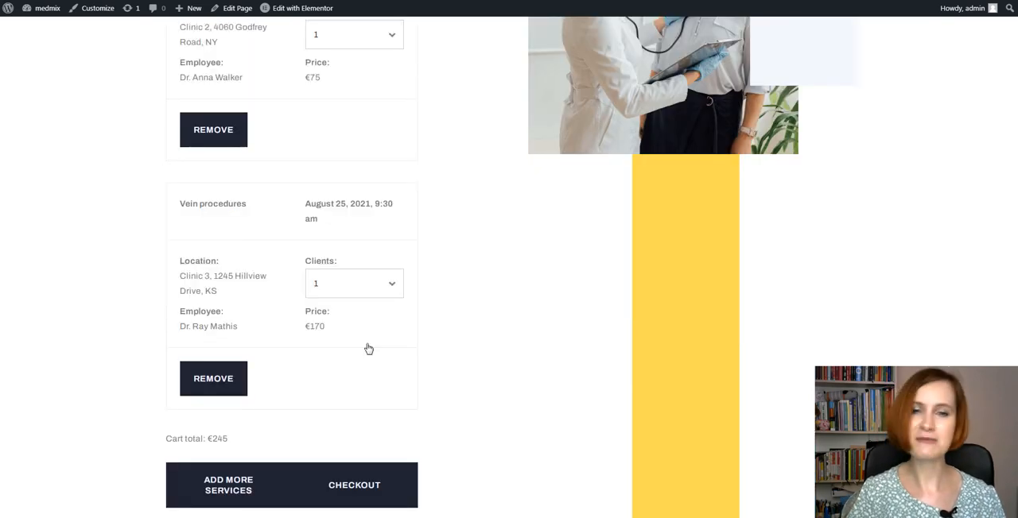
pyautogui.scroll(-3)
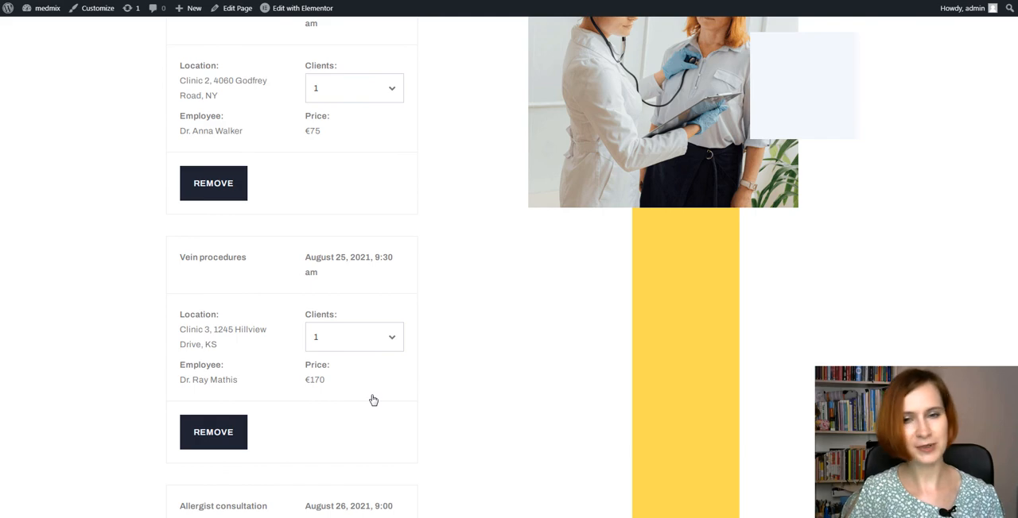
pyautogui.scroll(3)
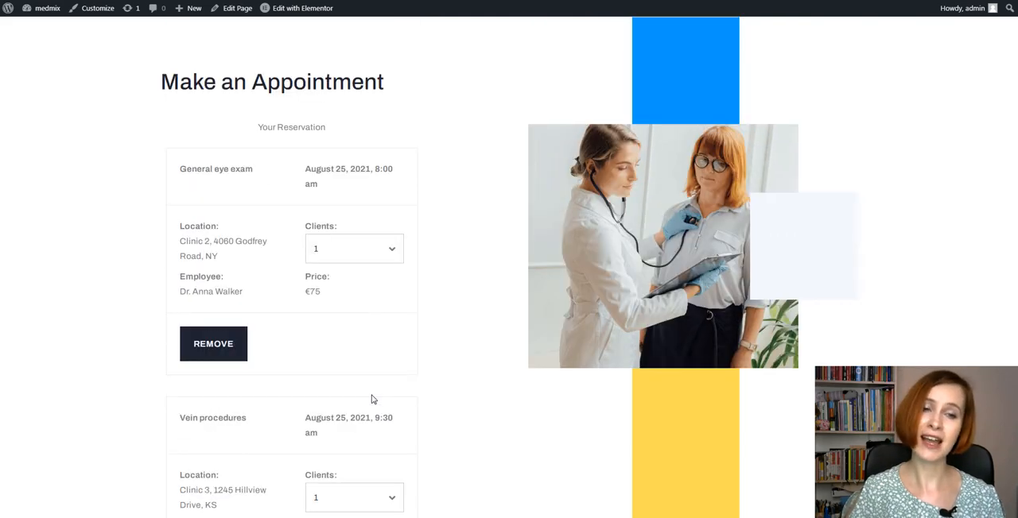
pyautogui.scroll(-3)
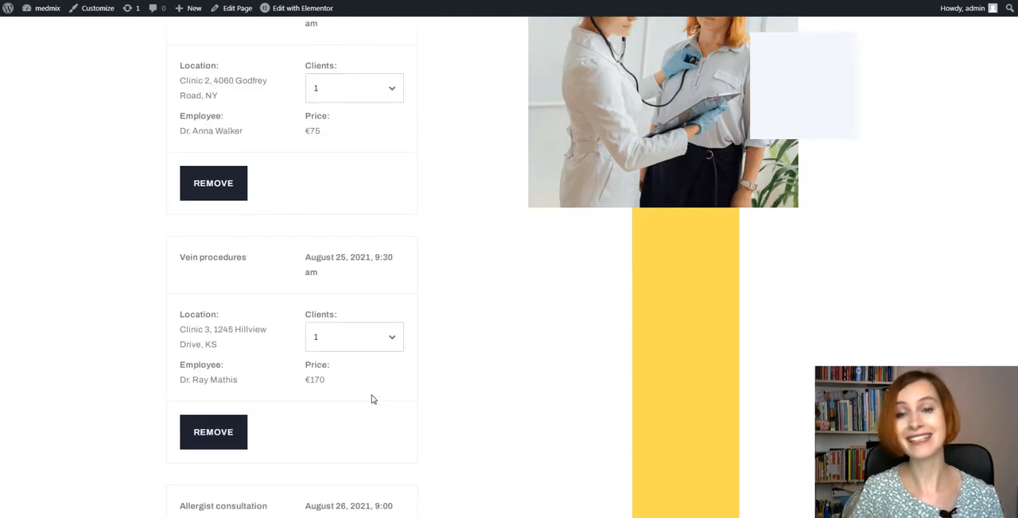
pyautogui.scroll(-3)
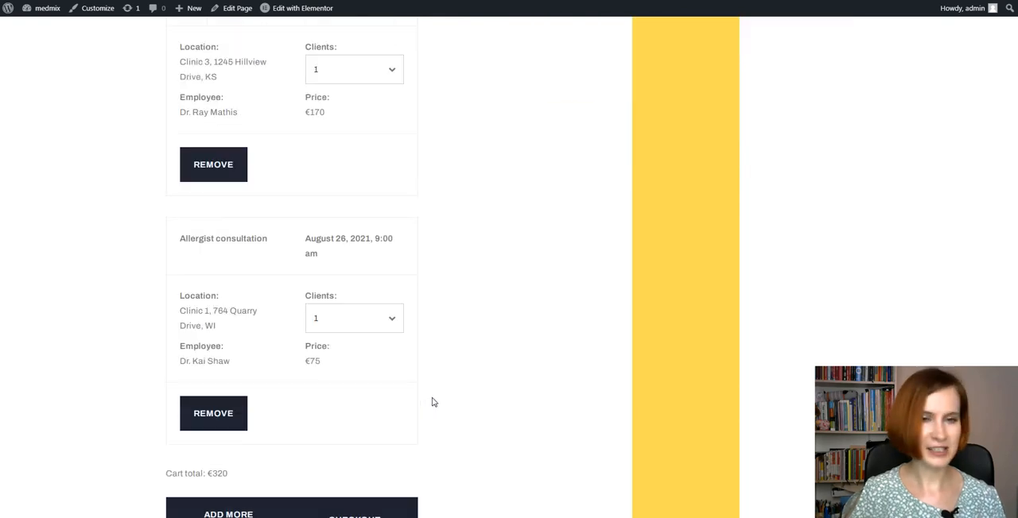
pyautogui.scroll(-3)
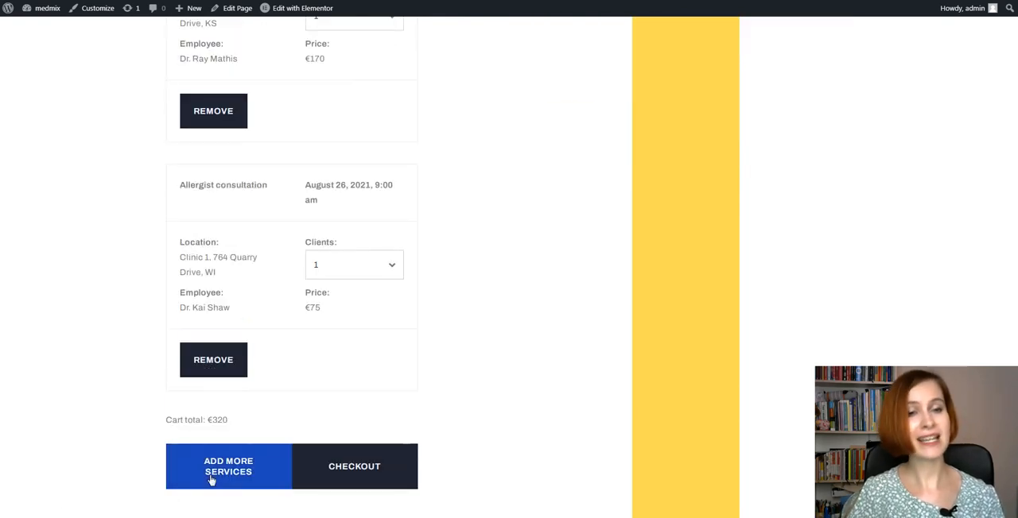
# Step: Add another appointment for 10:00–10:30 am on August 27 to the cart
pyautogui.click(228, 467)
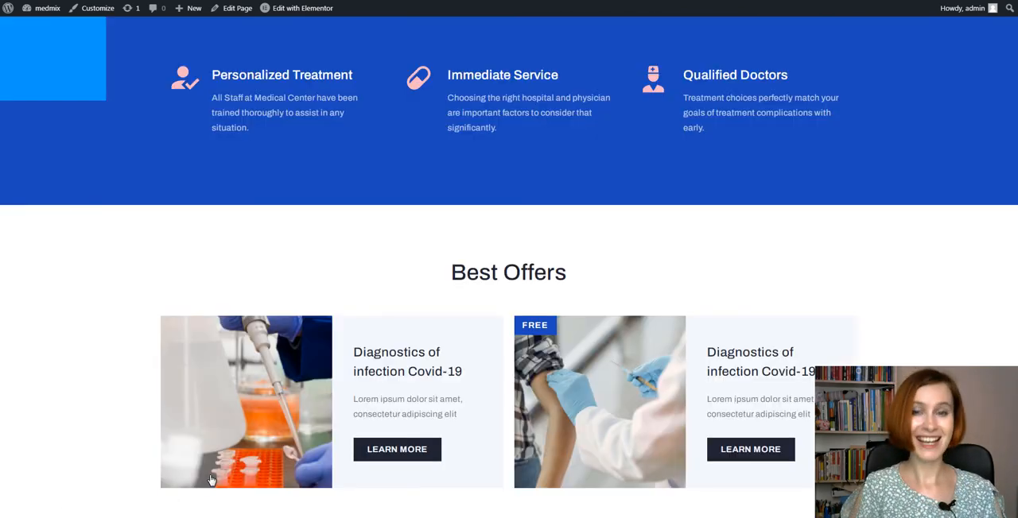
pyautogui.scroll(3)
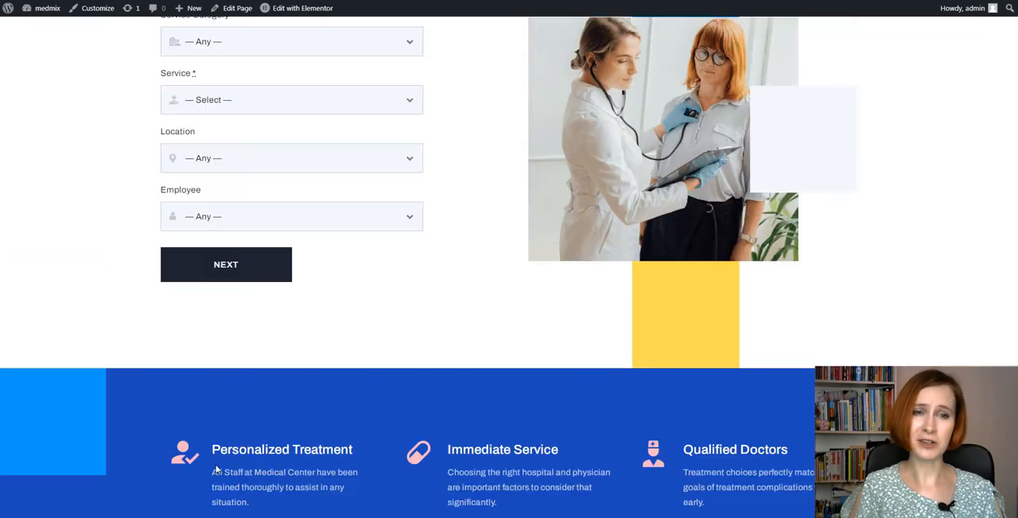
pyautogui.click(226, 264)
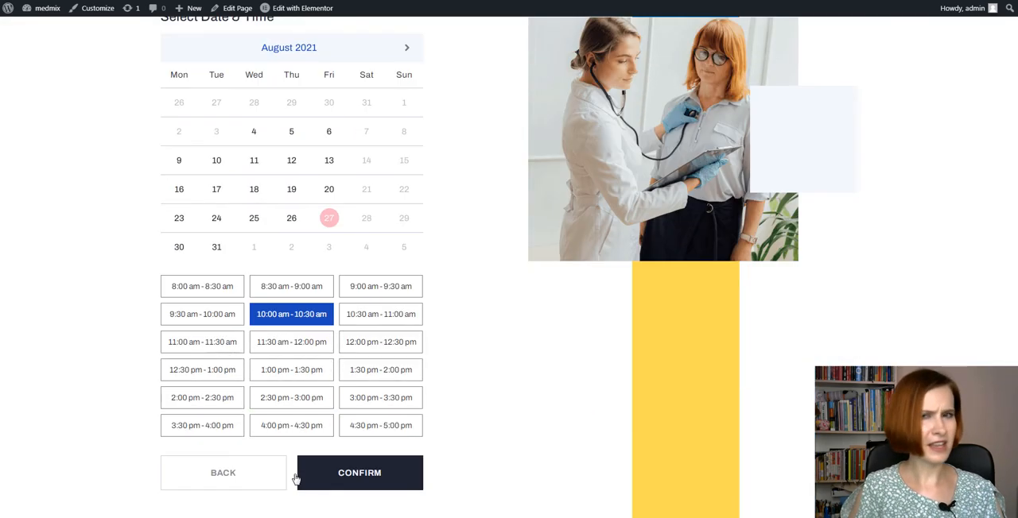
pyautogui.click(359, 472)
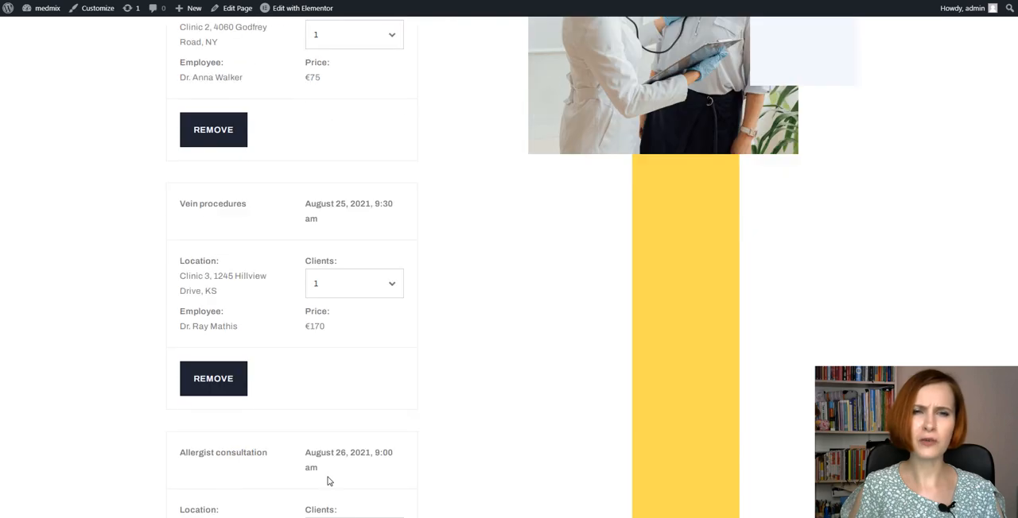
# Step: Remove the Custom Contact Lenses booking from the cart
pyautogui.scroll(-3)
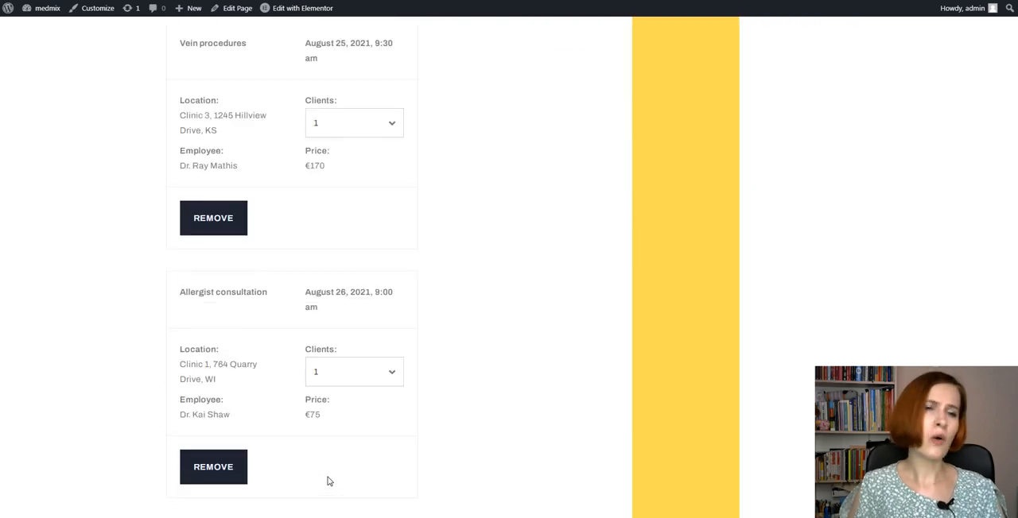
pyautogui.scroll(-3)
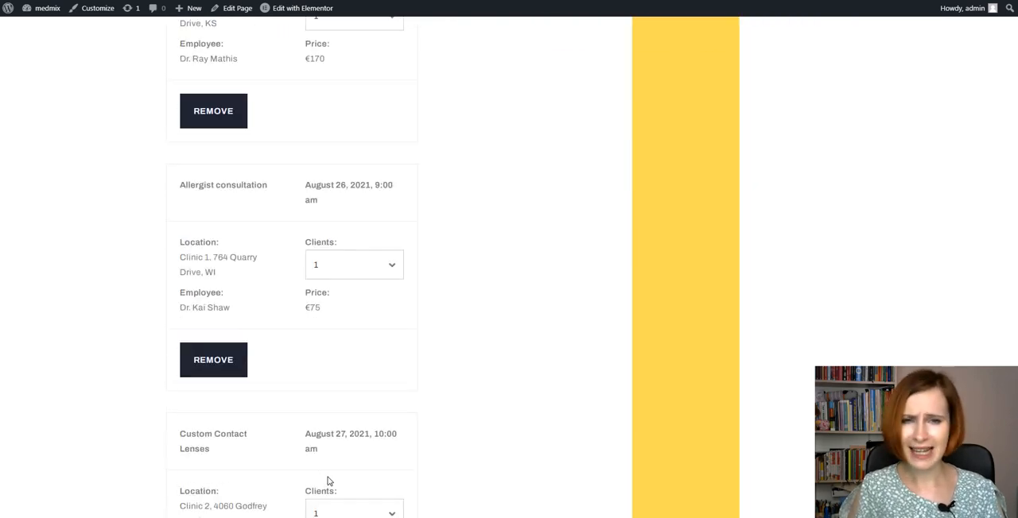
pyautogui.scroll(-3)
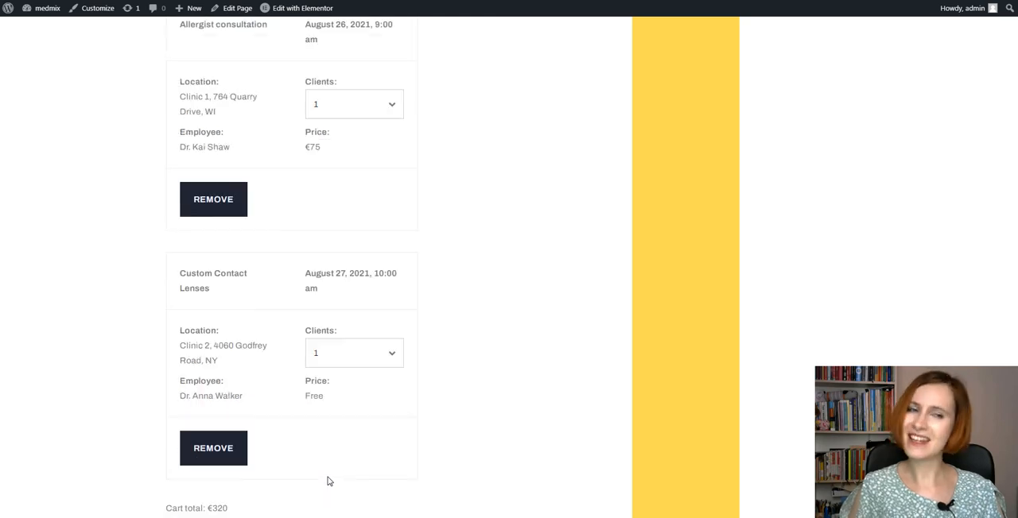
pyautogui.scroll(-3)
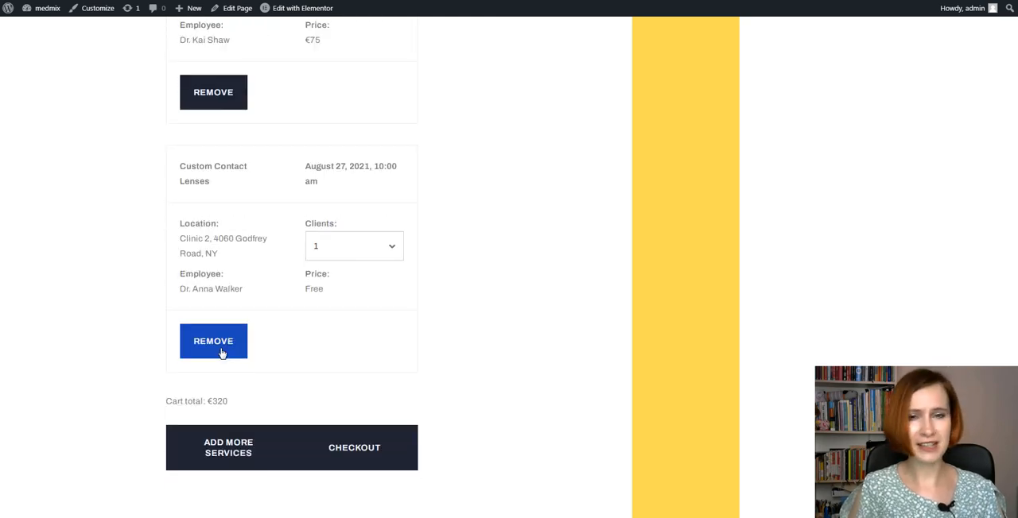
pyautogui.click(213, 341)
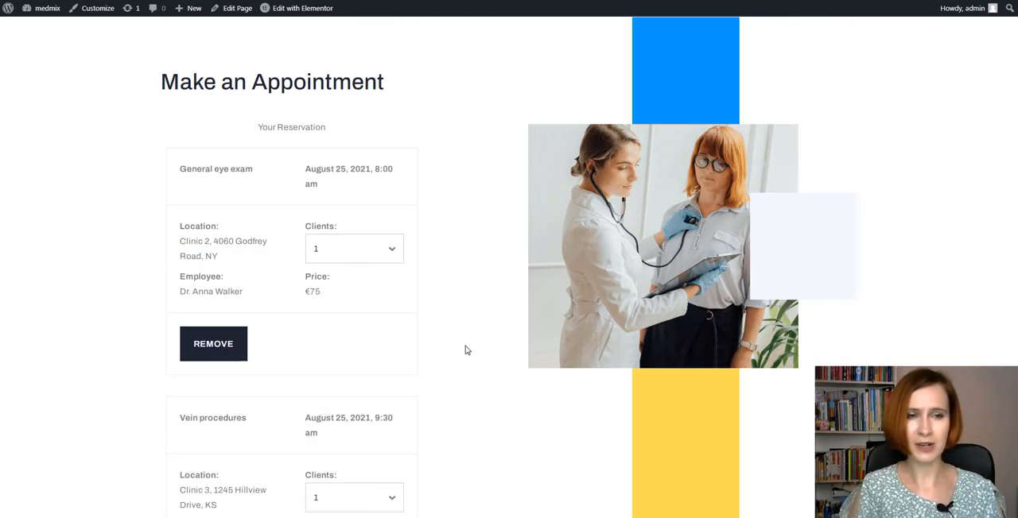
# Step: Check out the three-service €320 order and submit the reservation
pyautogui.scroll(-3)
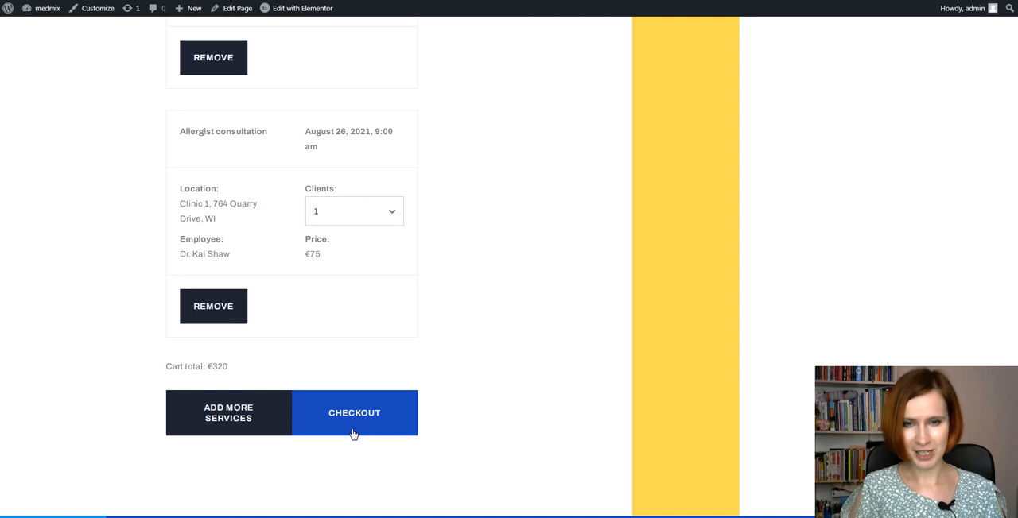
pyautogui.click(354, 412)
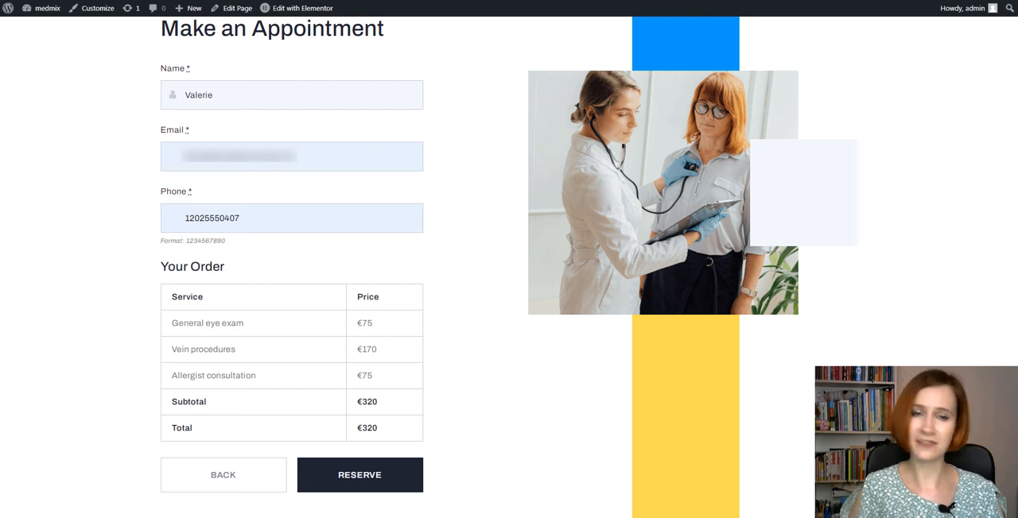
pyautogui.moveTo(360, 506)
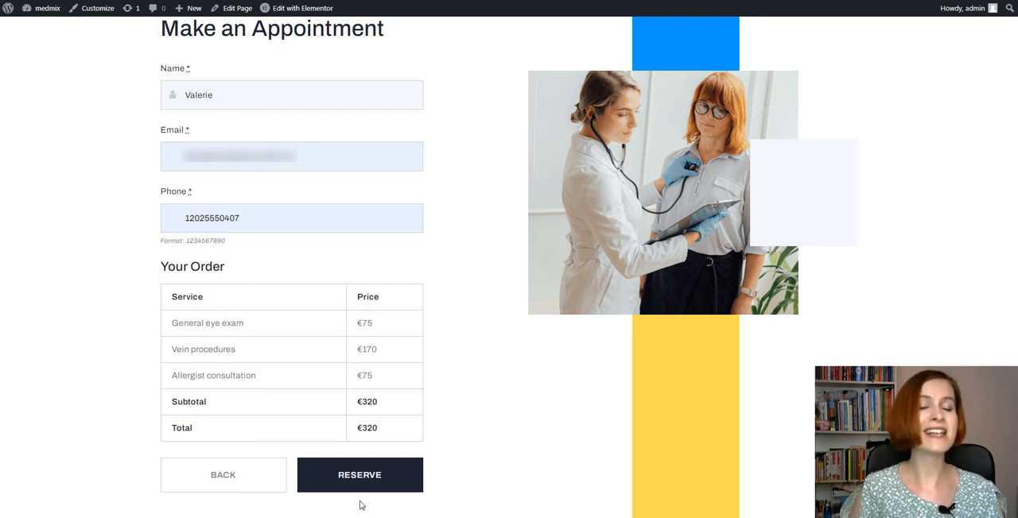
pyautogui.click(360, 474)
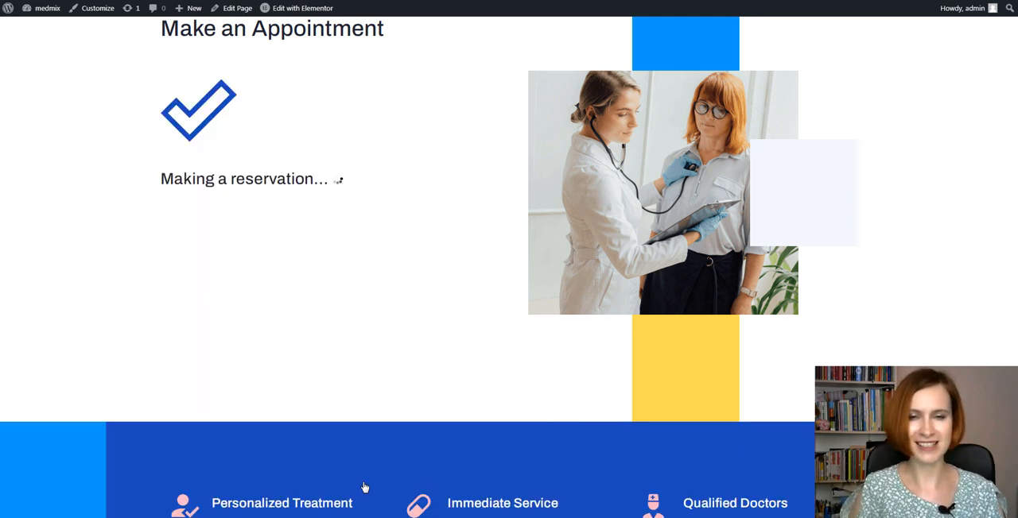